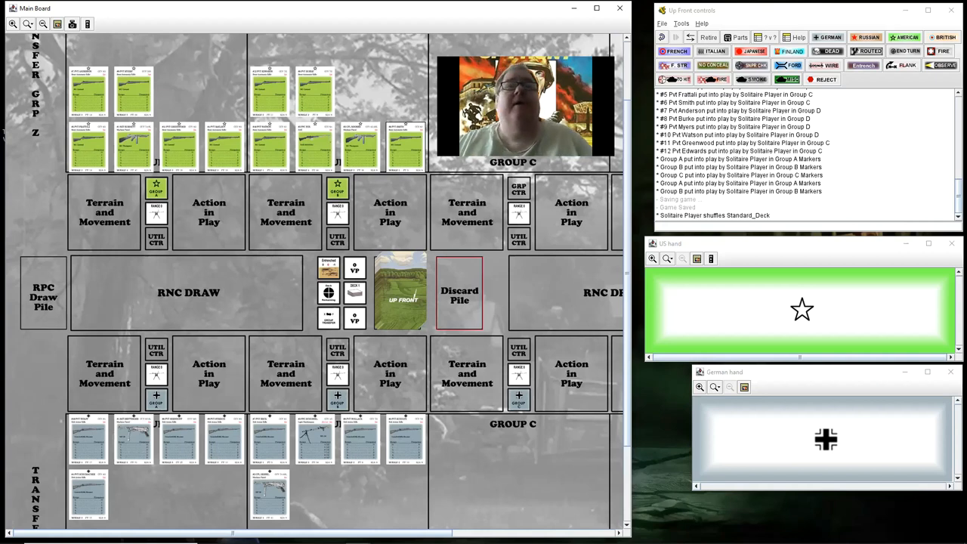
mouse_move(445, 448)
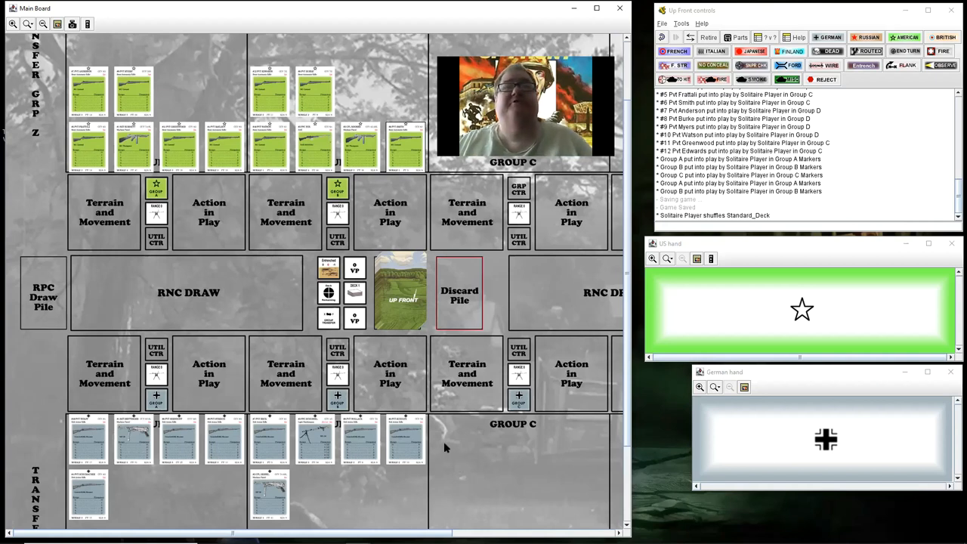
mouse_move(470, 465)
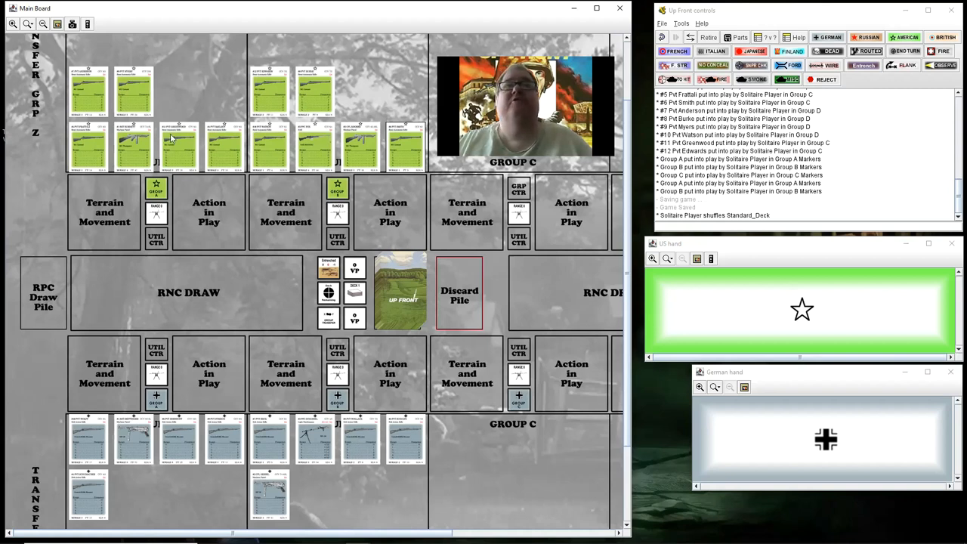
mouse_move(447, 485)
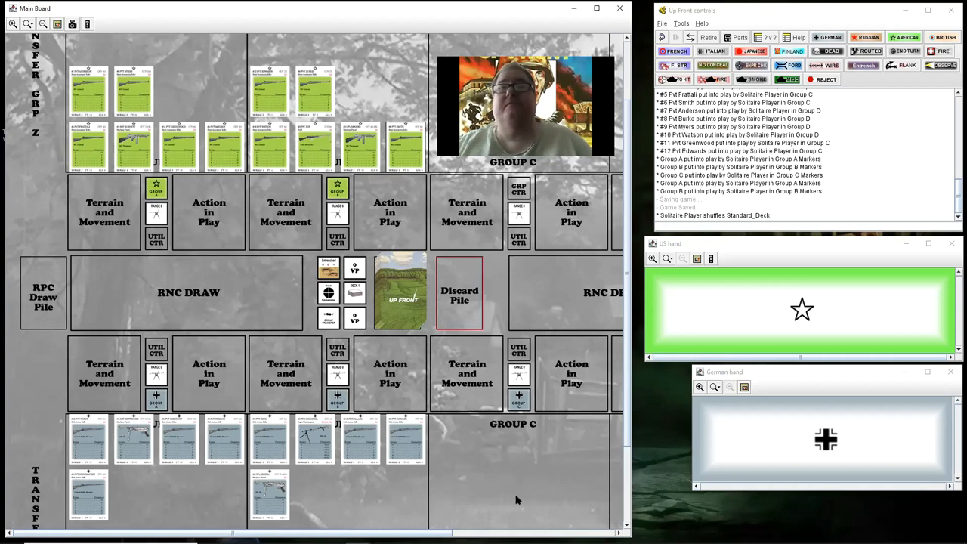
mouse_move(350, 514)
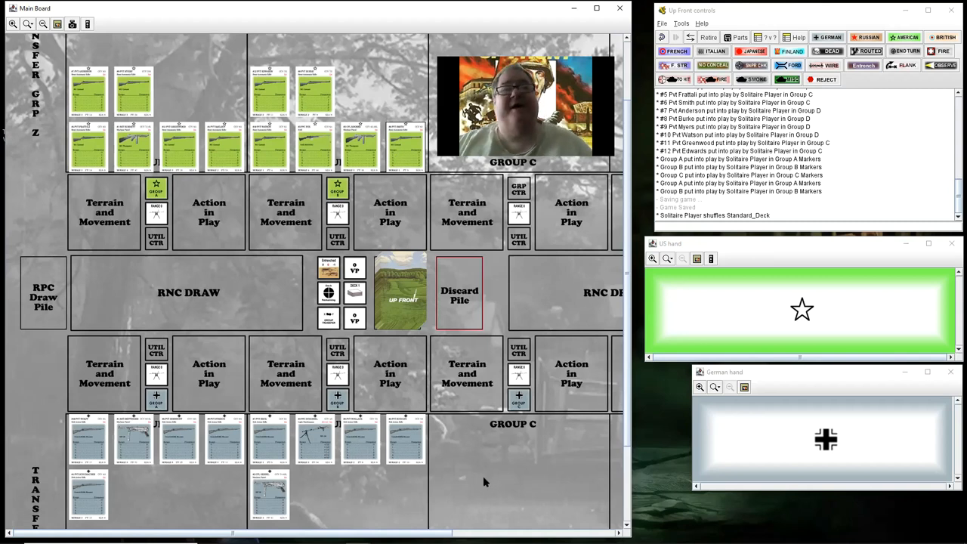
mouse_move(447, 480)
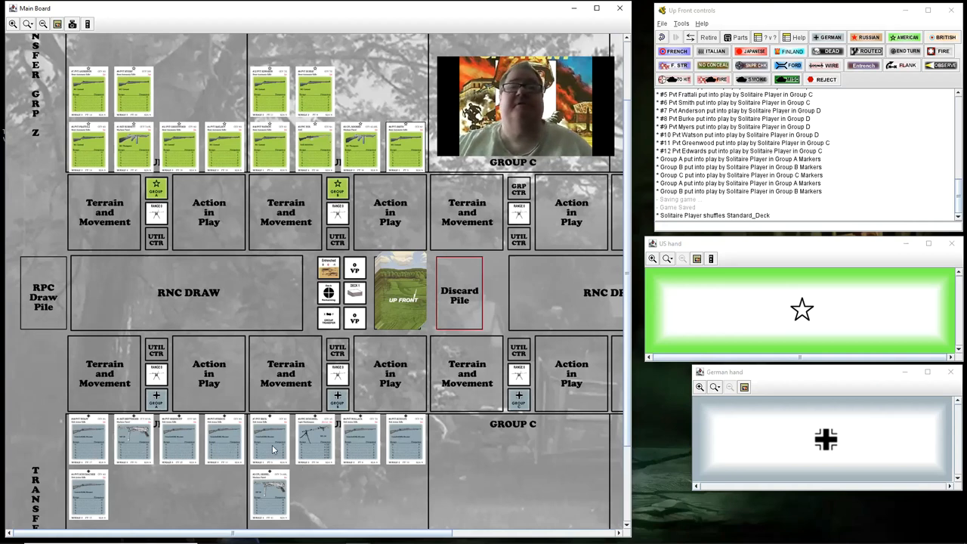
mouse_move(386, 495)
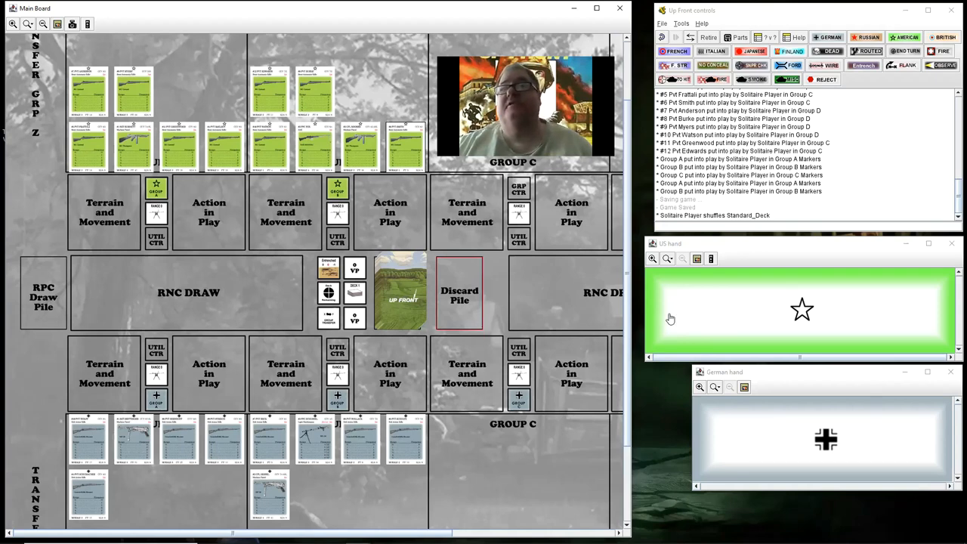
Draw both hands and reveal German Fire 6, Pillbox, Fire 3, Buildings and Concealed
click(400, 292)
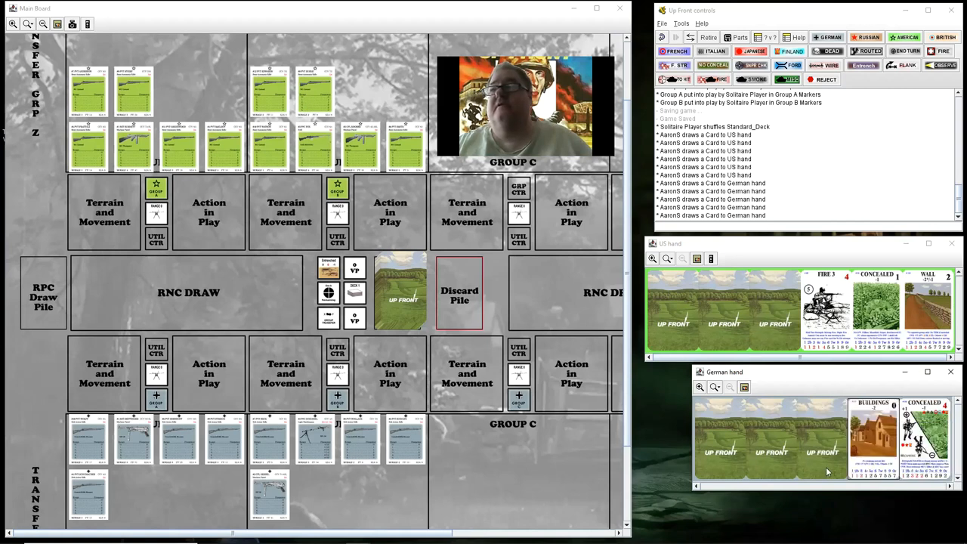
right_click(764, 442)
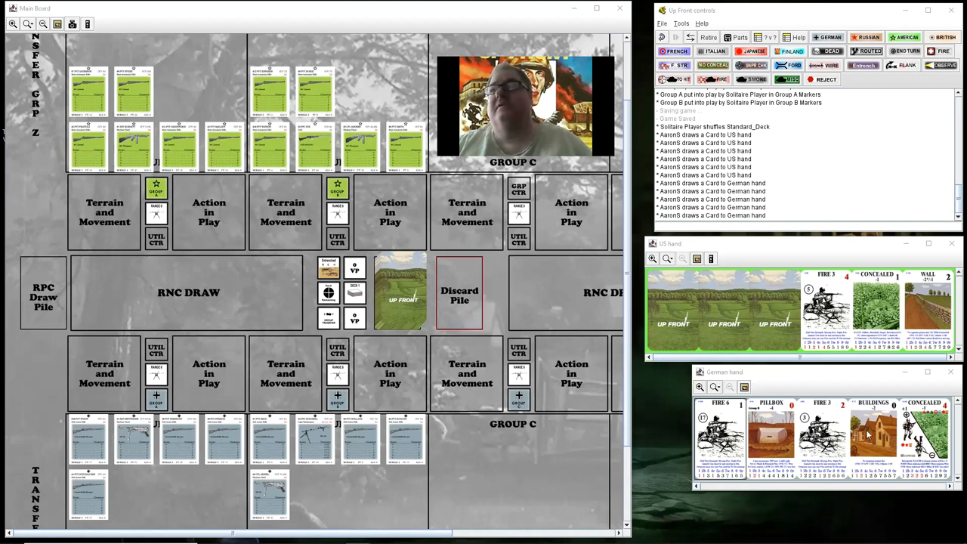
mouse_move(647, 419)
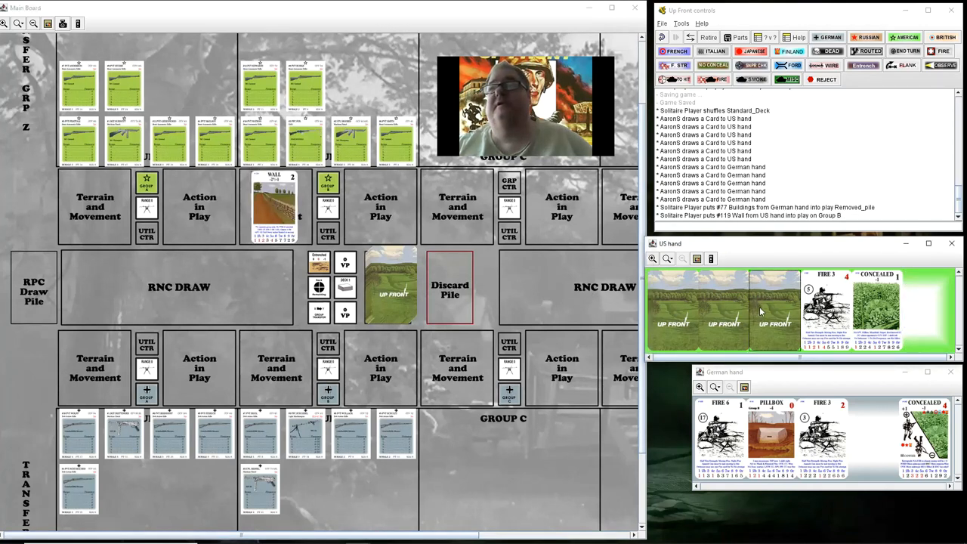
Flip the face-down cards in the US hand face up
right_click(775, 310)
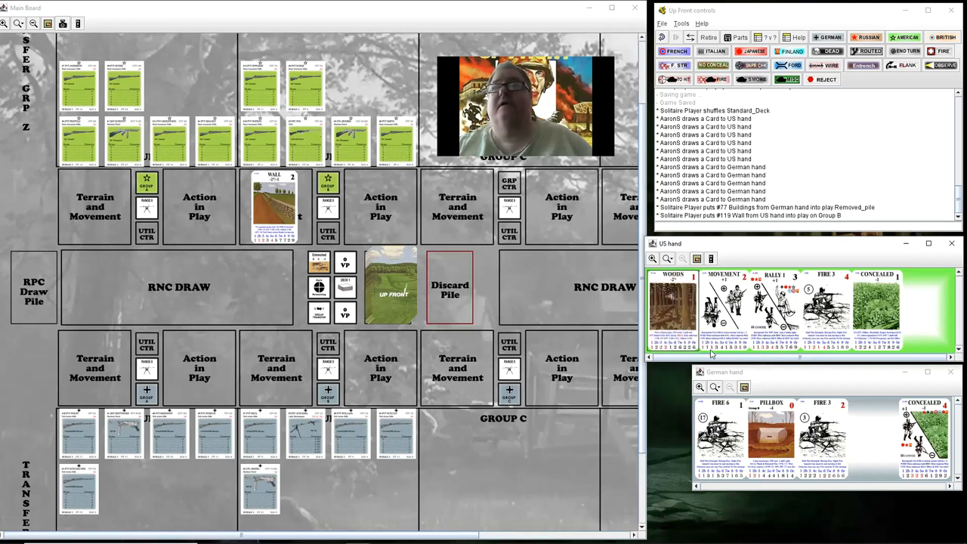
mouse_move(585, 229)
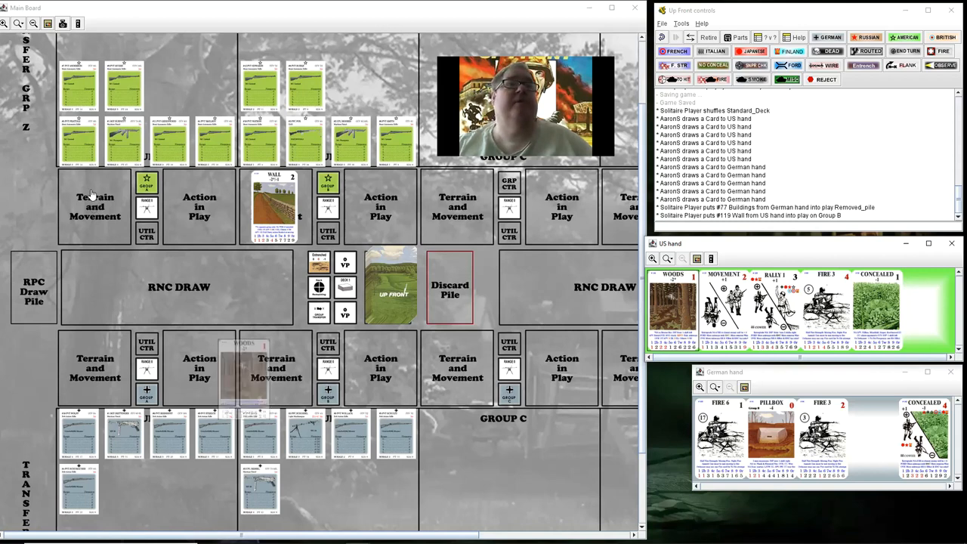
Place the US Woods card onto Group A's terrain box
drag(246, 370, 95, 204)
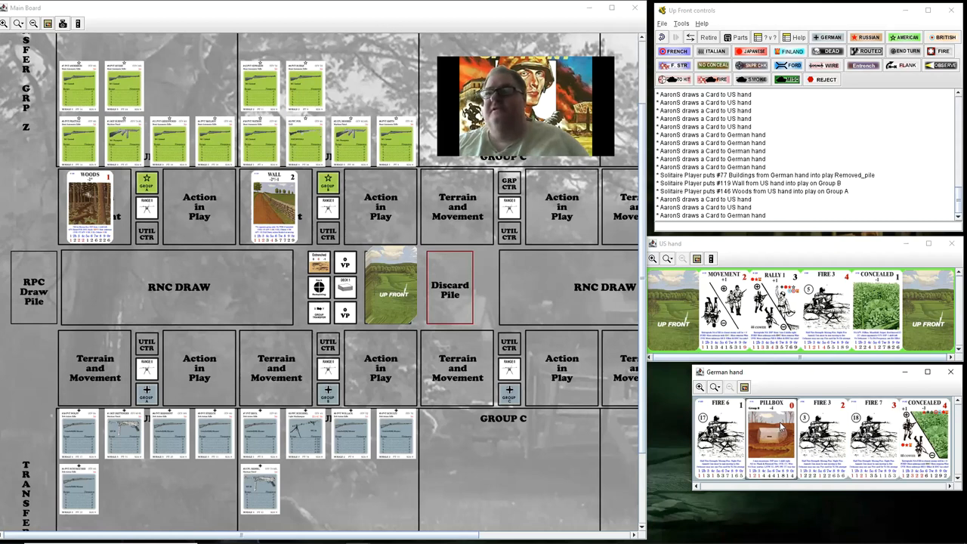
Send the German Pillbox card to the discard pile, then discard a US hand card
right_click(771, 435)
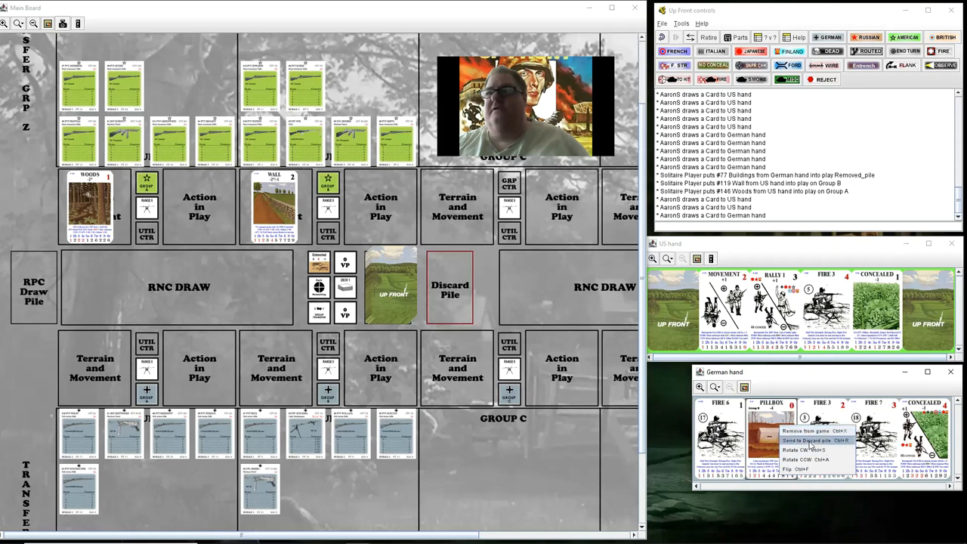
click(807, 440)
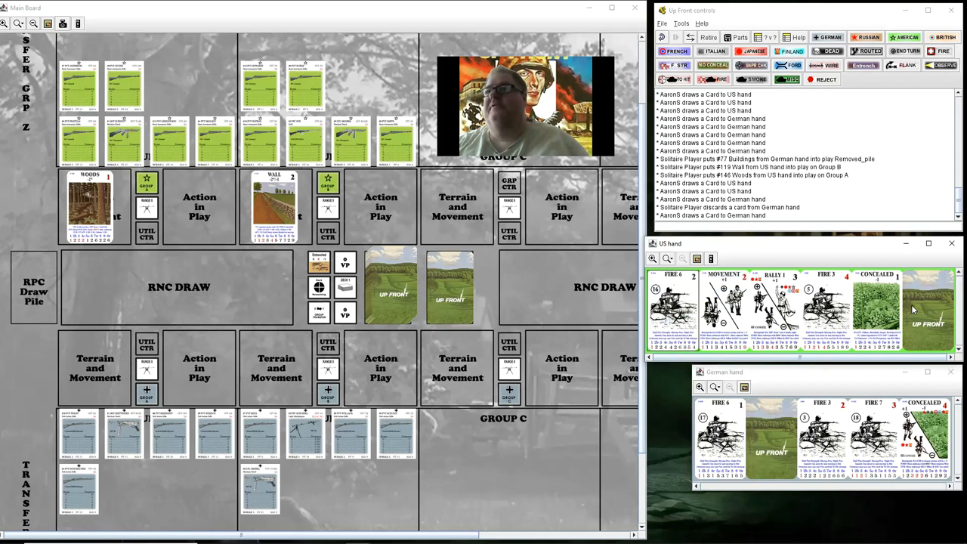
right_click(928, 310)
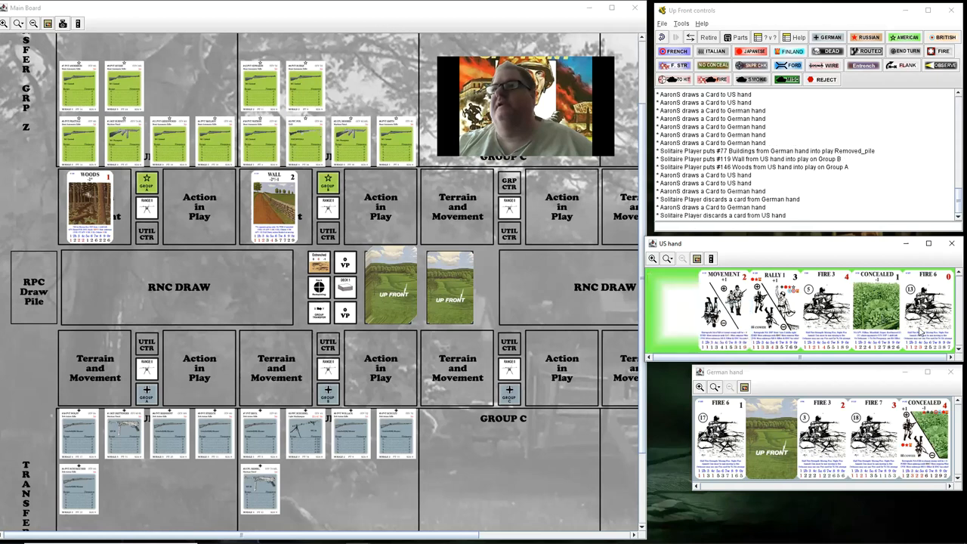
Draw a replacement US card and flip the new German card, revealing Stream
right_click(929, 306)
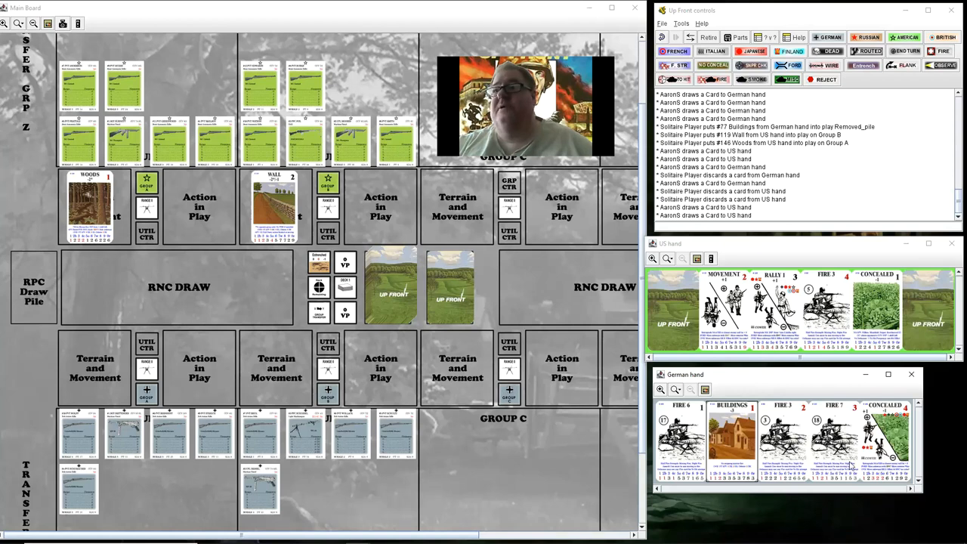
right_click(869, 435)
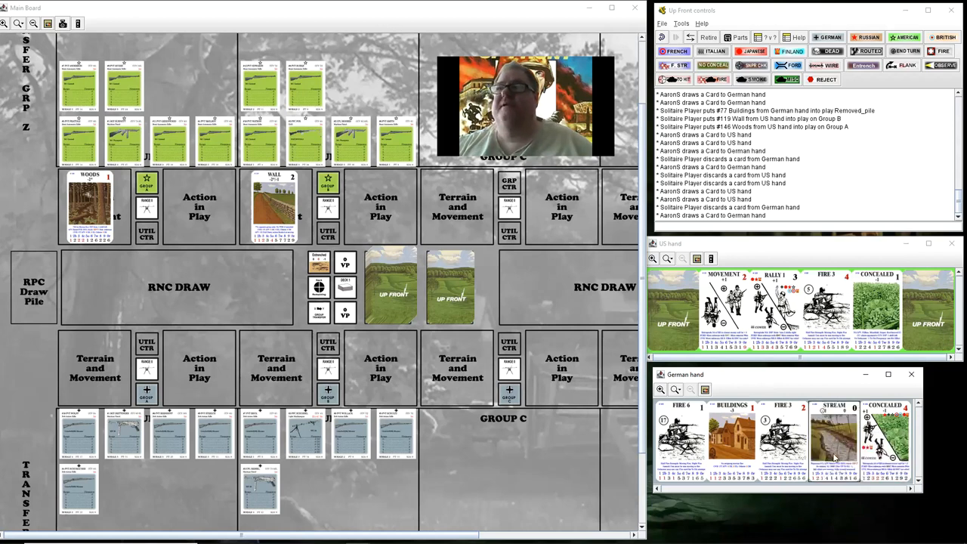
Flip the German Stream card face down with Flip (Ctrl+F)
right_click(884, 439)
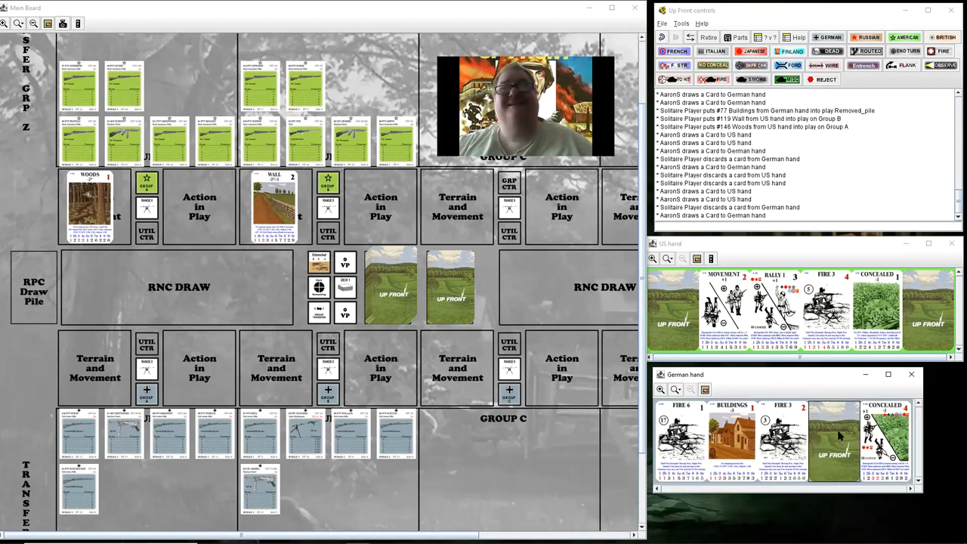
mouse_move(922, 308)
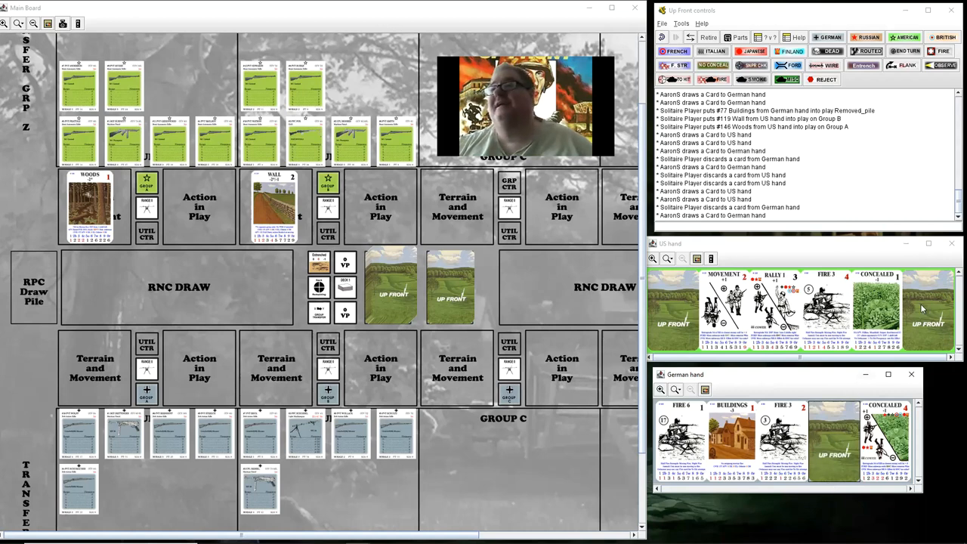
Flip the face-down US cards, revealing Rally 5 and Marsh
right_click(926, 302)
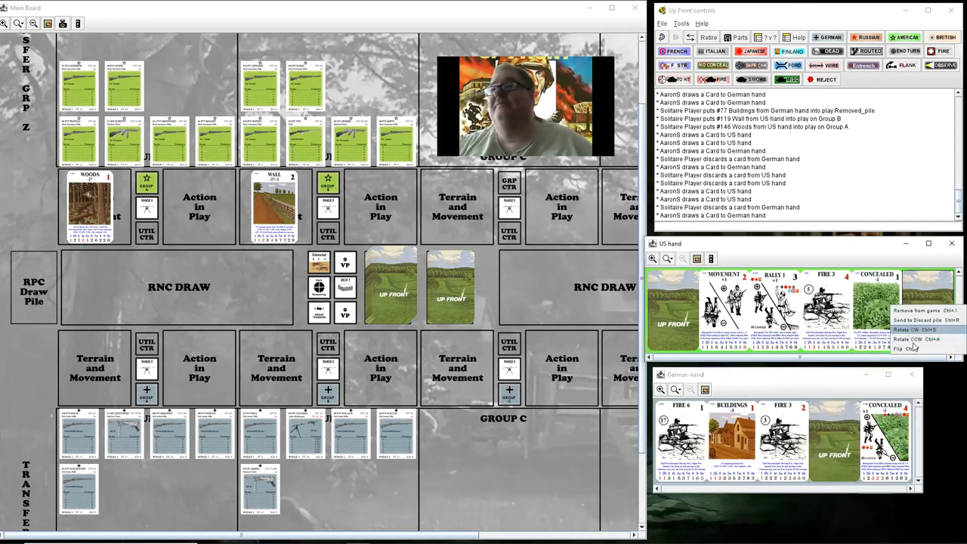
mouse_move(914, 349)
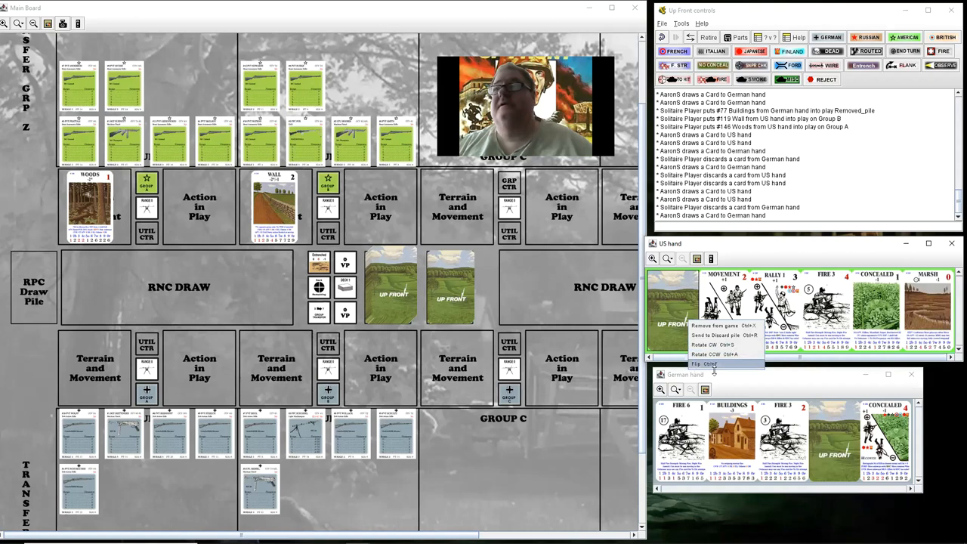
click(698, 364)
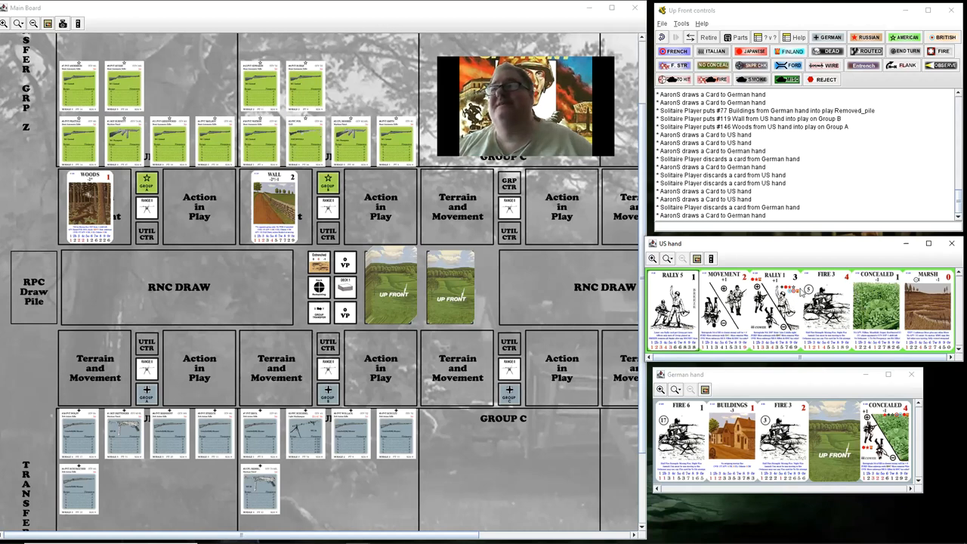
mouse_move(895, 253)
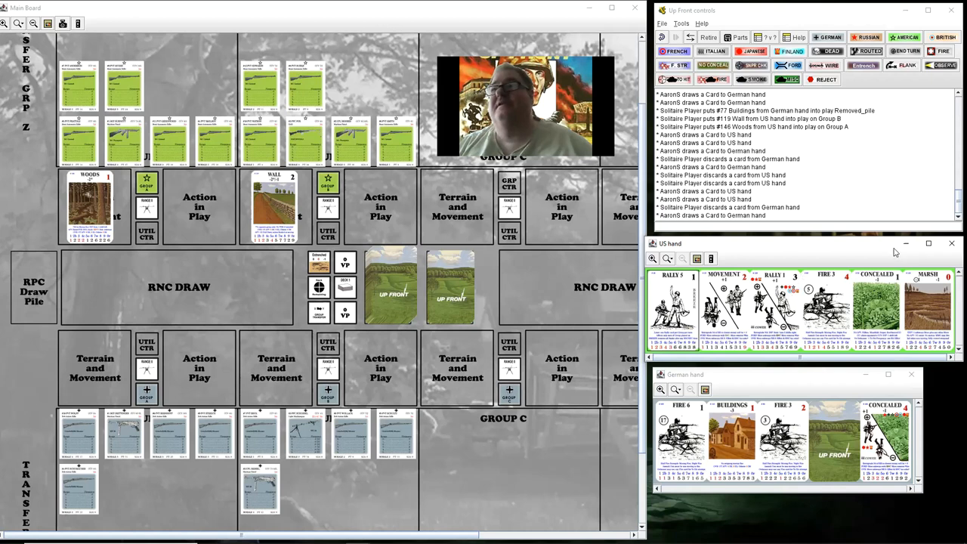
mouse_move(928, 298)
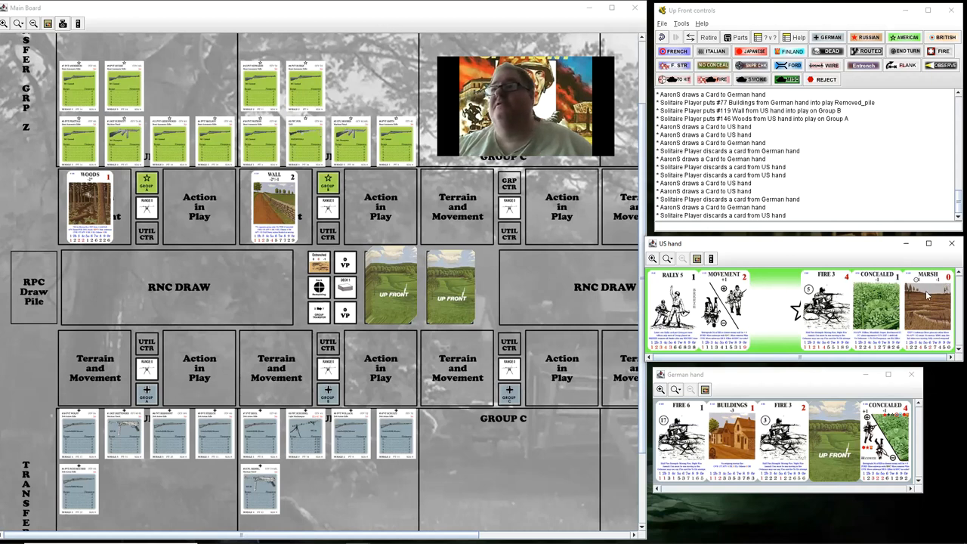
Discard the US Marsh card and draw two face-down replacements
right_click(928, 295)
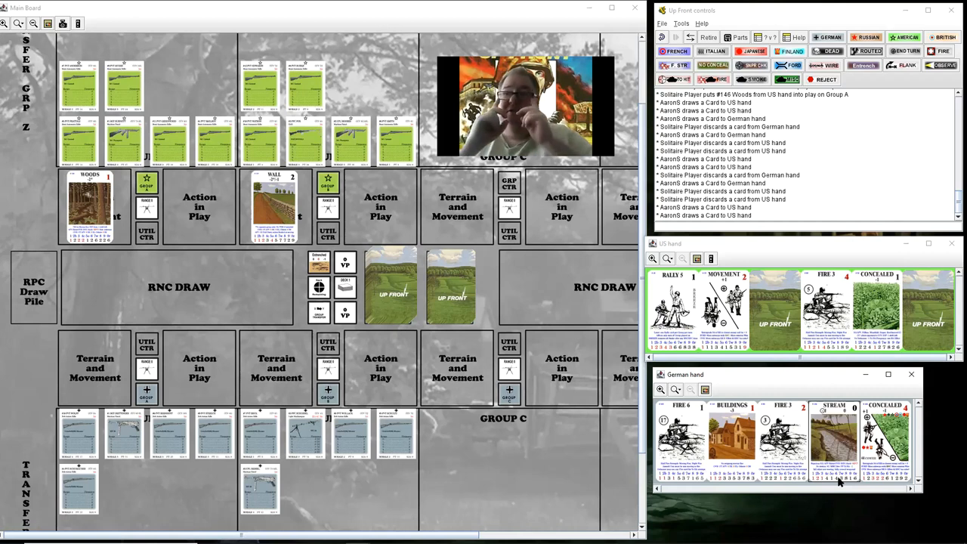
mouse_move(899, 507)
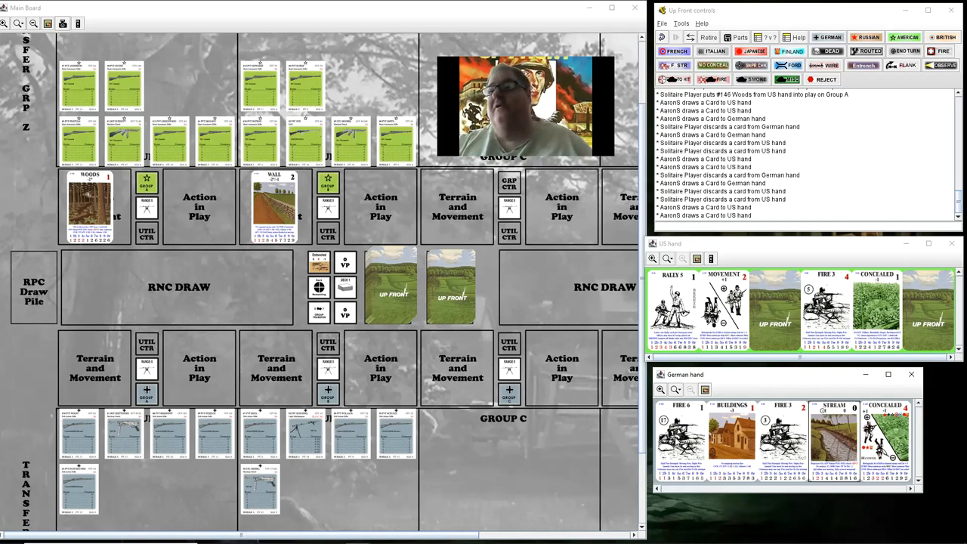
right_click(680, 434)
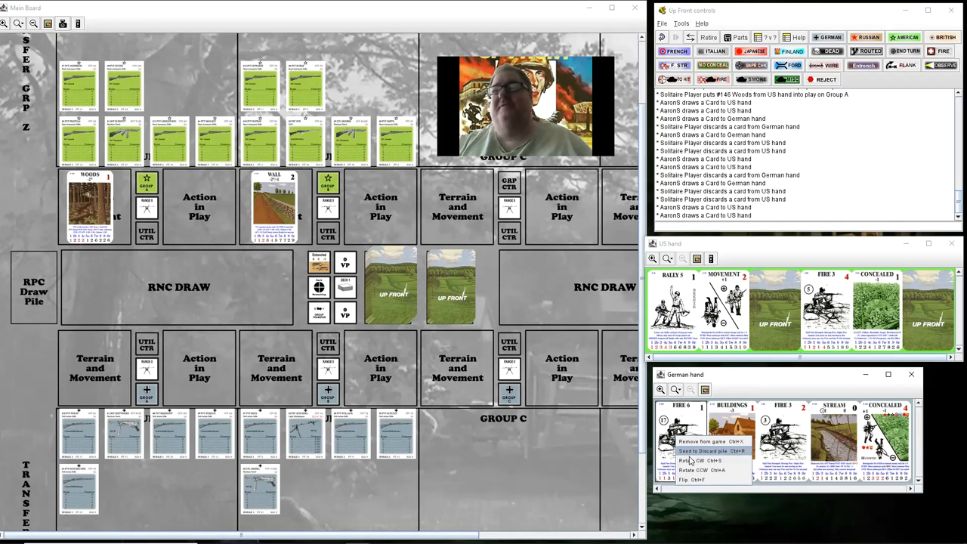
Discard the German Fire 6 card and draw a face-down replacement
click(714, 451)
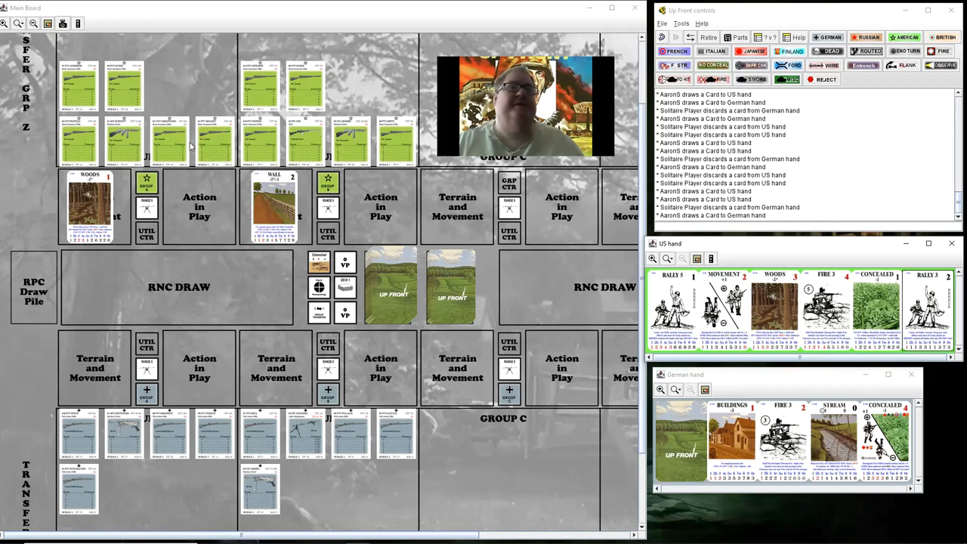
mouse_move(486, 210)
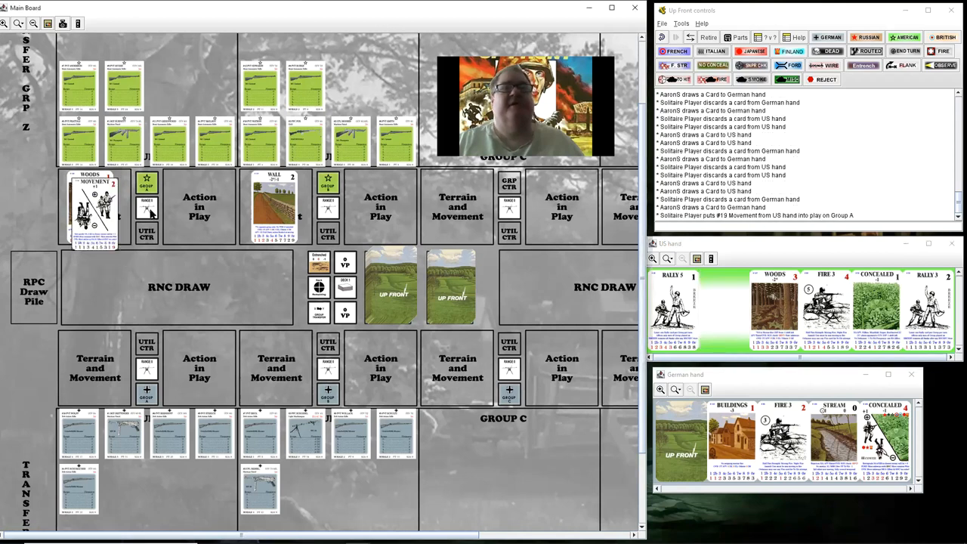
Increase Group A's range marker by one
right_click(148, 208)
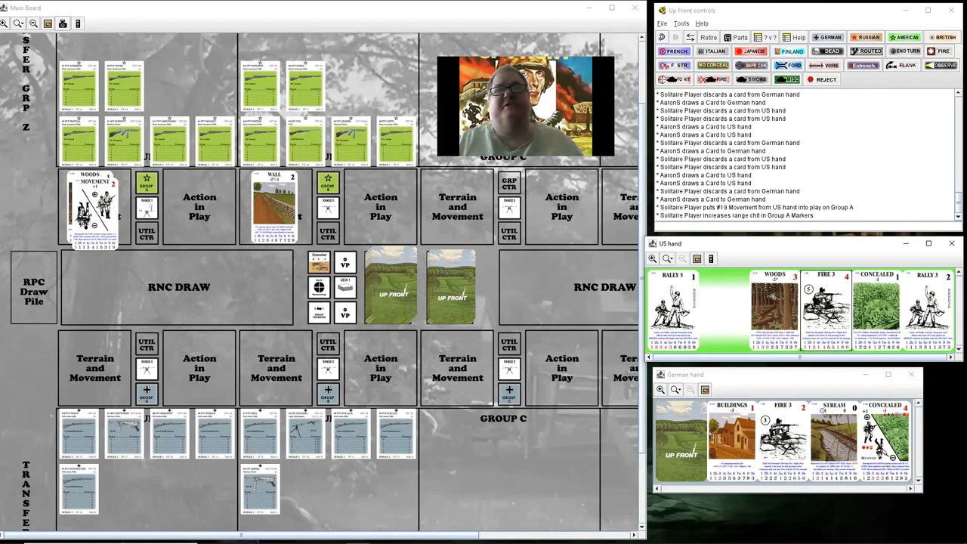
mouse_move(442, 238)
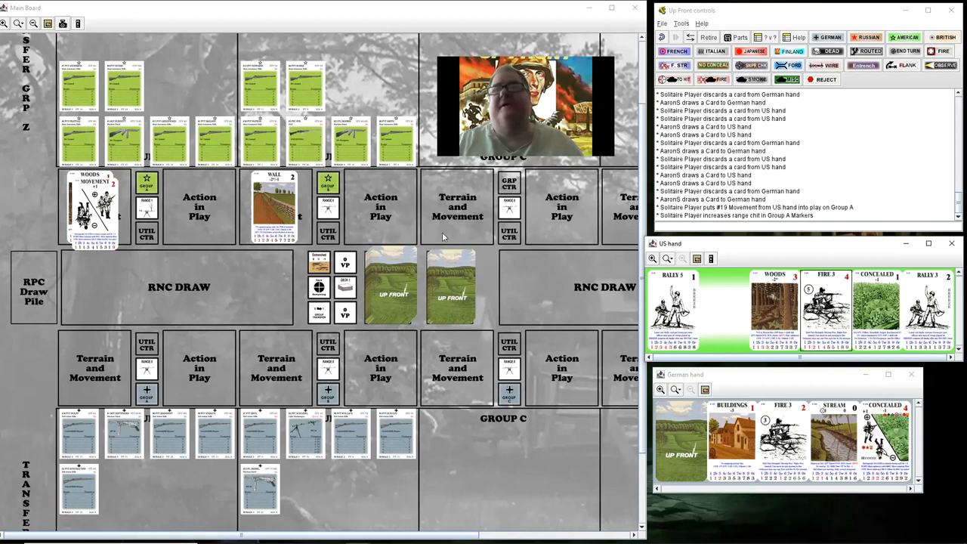
mouse_move(285, 265)
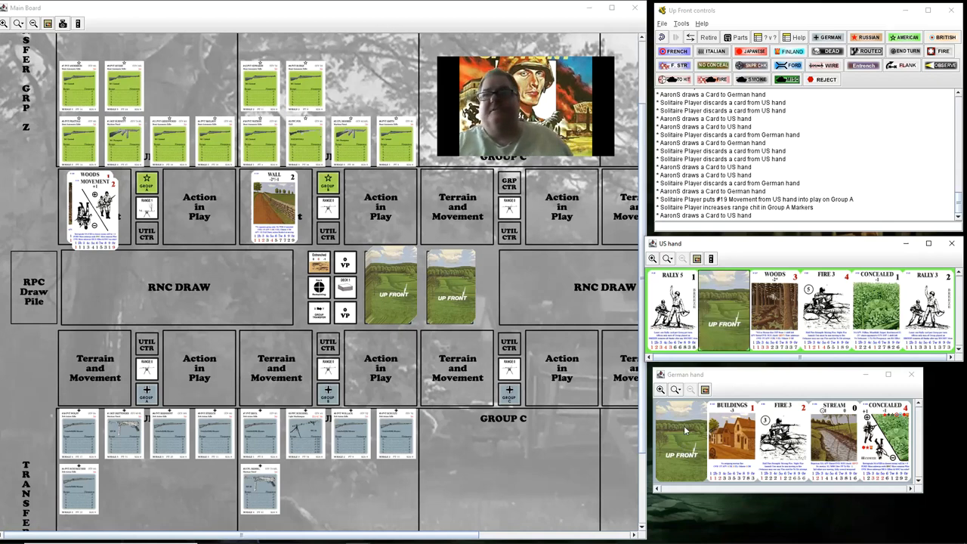
Flag Pvt Wollack's soldier card as crew, then play German Fire 3 on Group B
right_click(680, 434)
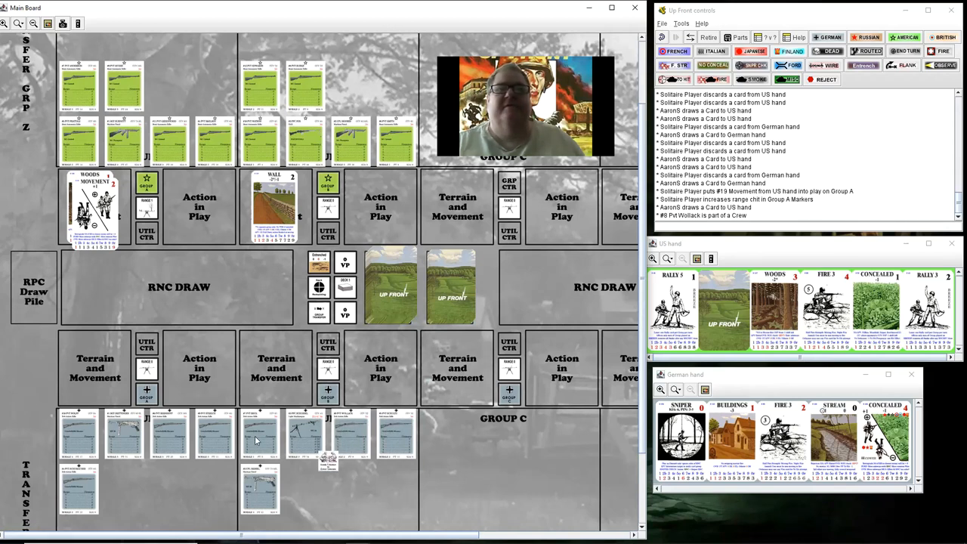
click(260, 431)
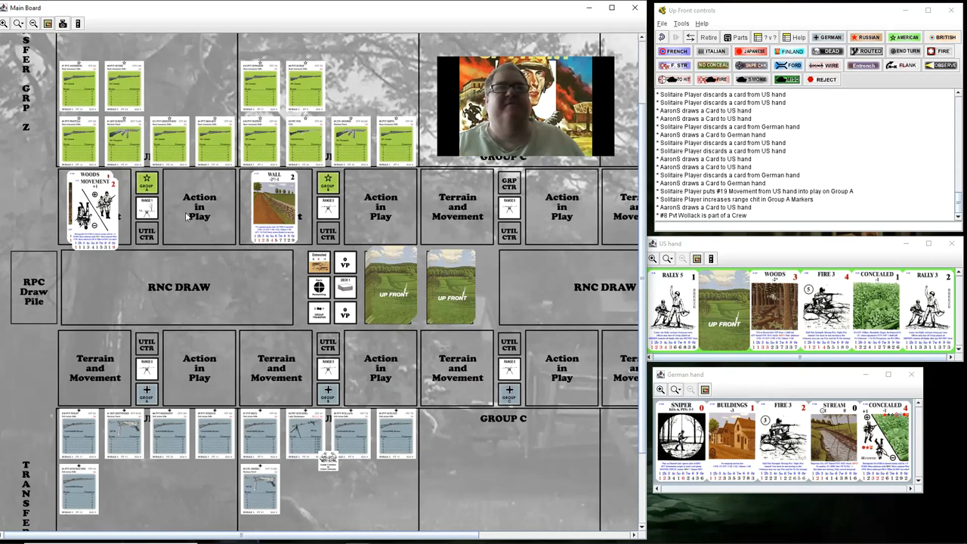
mouse_move(124, 264)
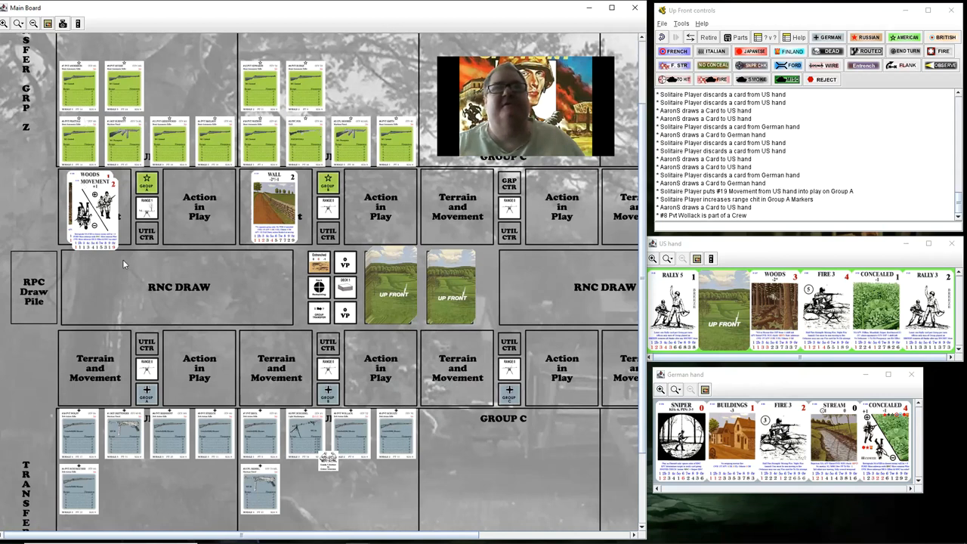
mouse_move(604, 430)
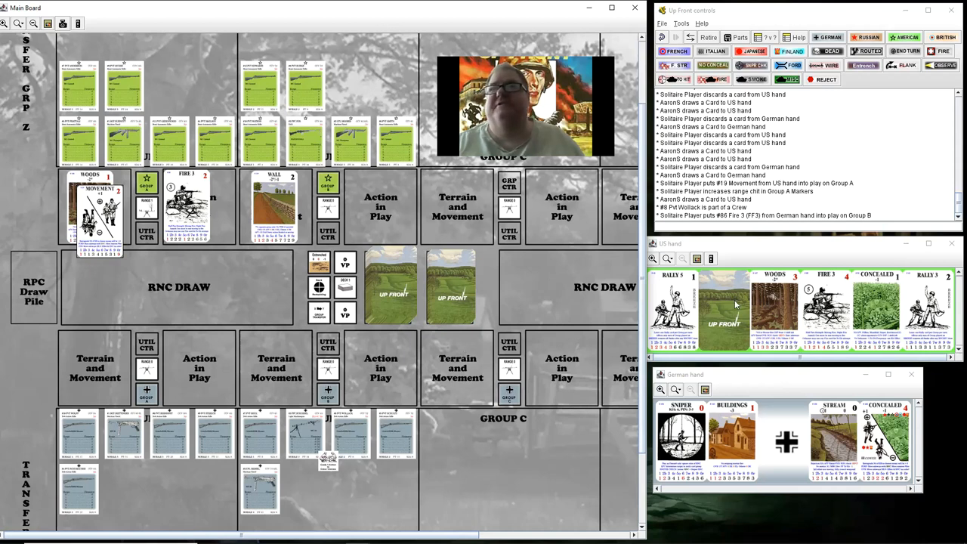
Open the action menu for a card in the US hand
right_click(774, 306)
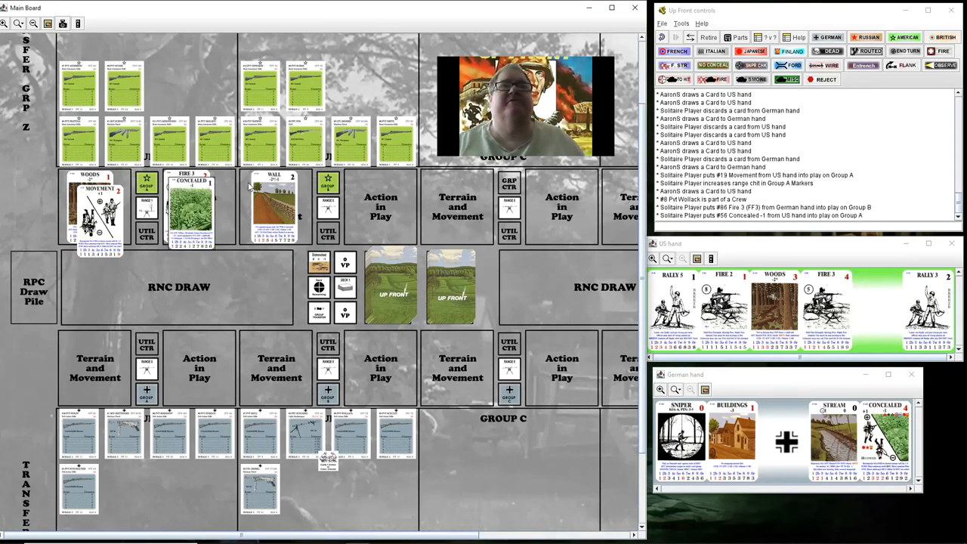
mouse_move(76, 142)
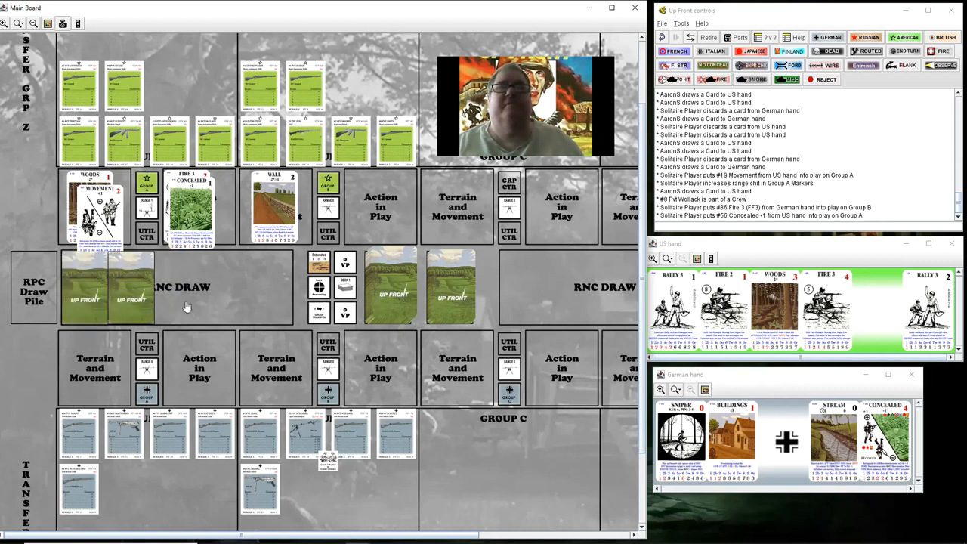
Deal and flip the random draw cards, then discard Fire 3 and Concealed from Group A
click(178, 288)
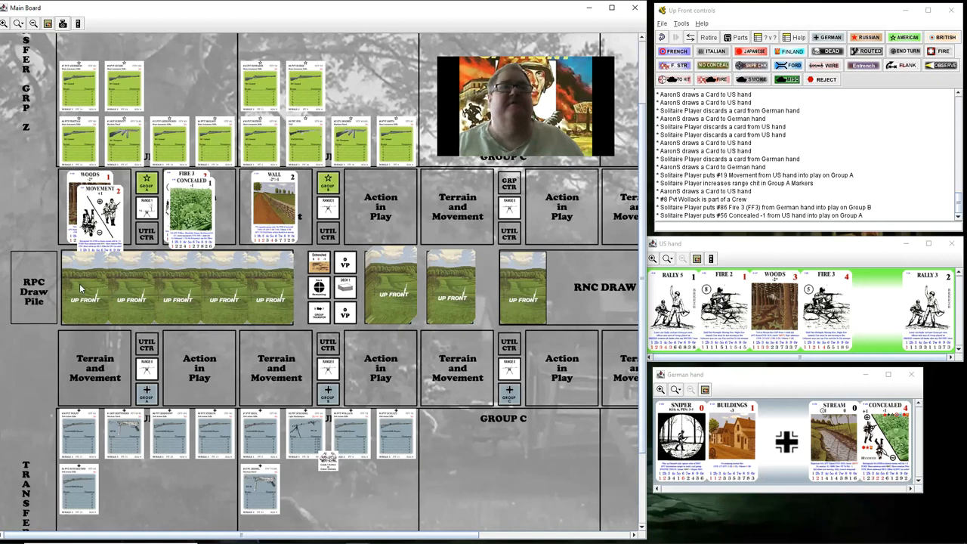
right_click(85, 295)
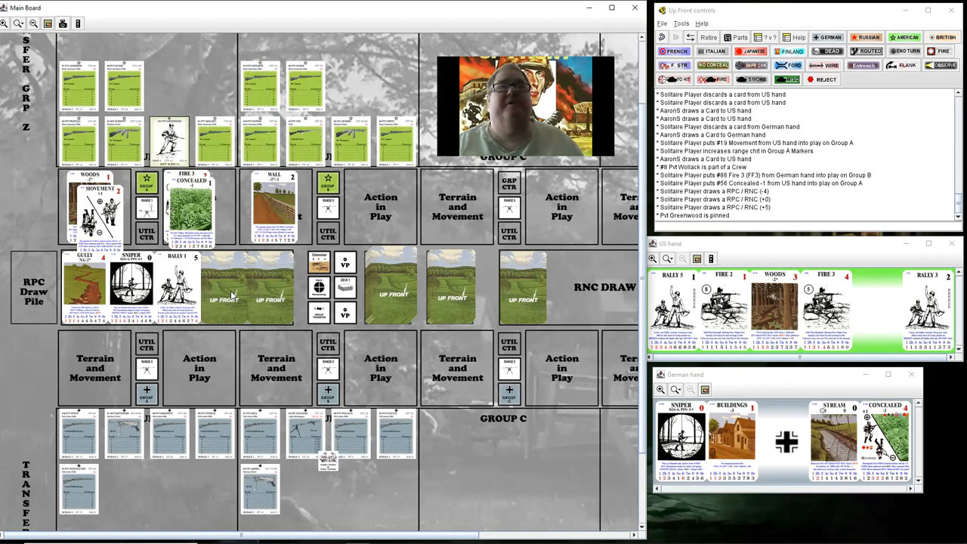
right_click(250, 280)
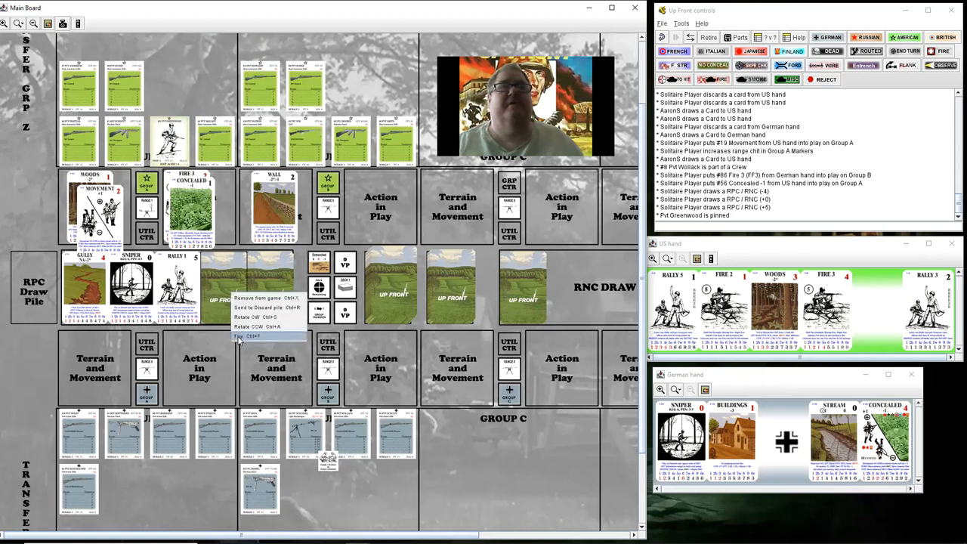
click(243, 336)
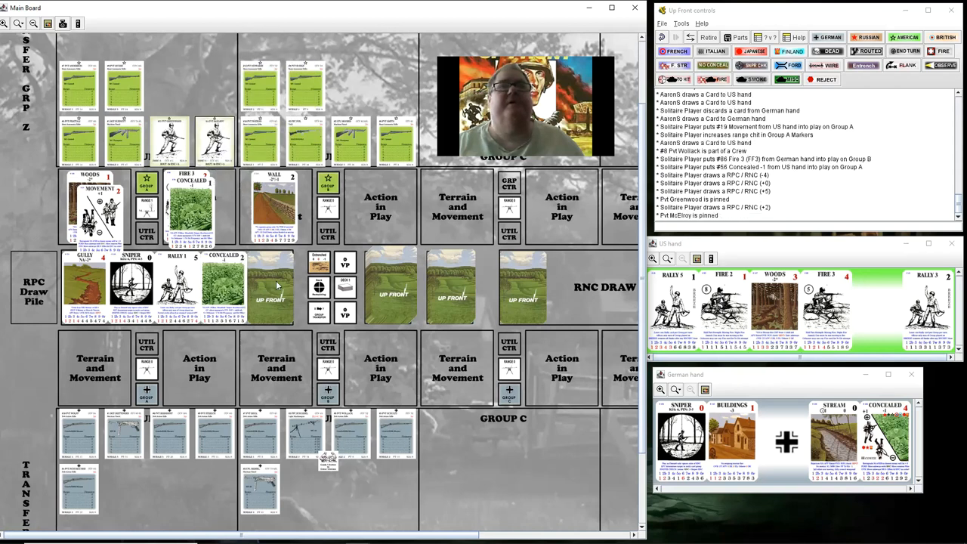
right_click(270, 287)
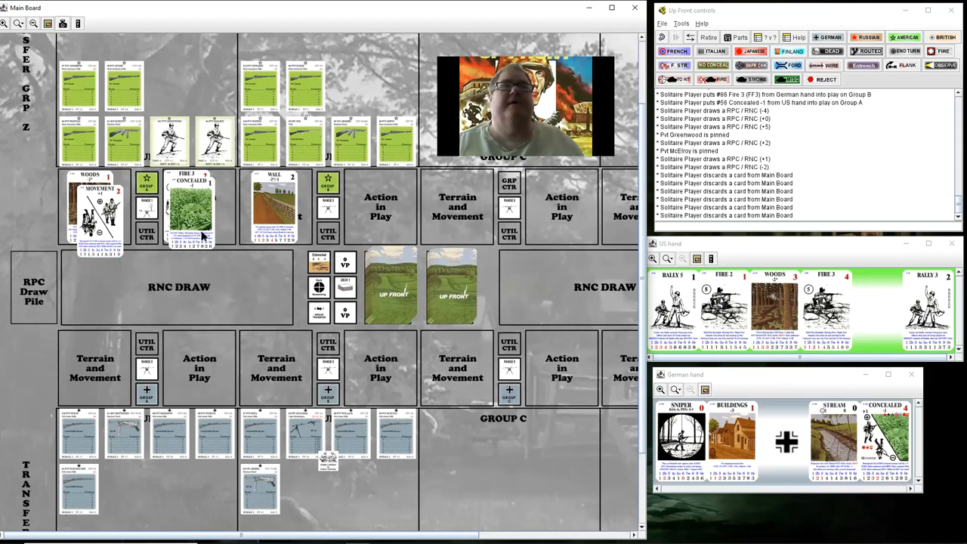
right_click(189, 211)
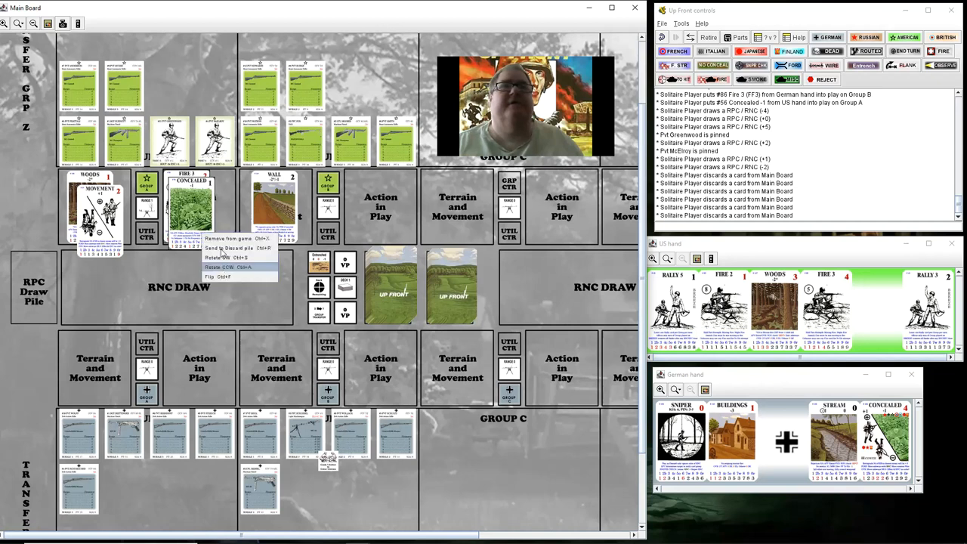
click(223, 267)
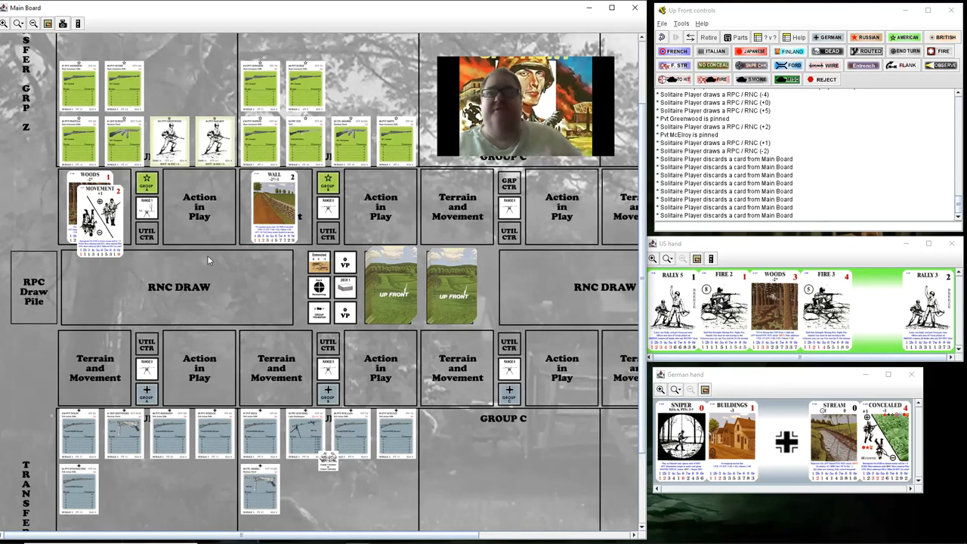
mouse_move(771, 403)
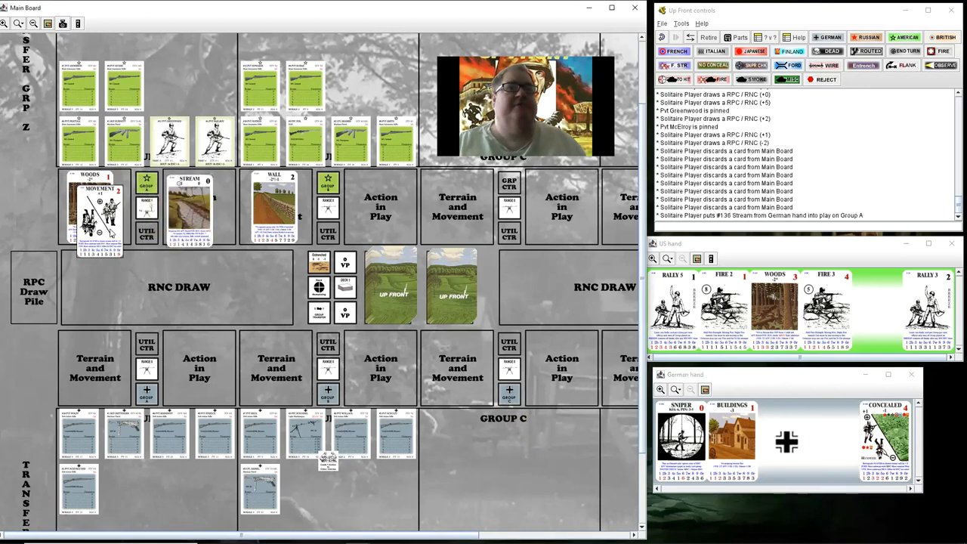
Open the options for the Woods and Movement card stack
right_click(102, 215)
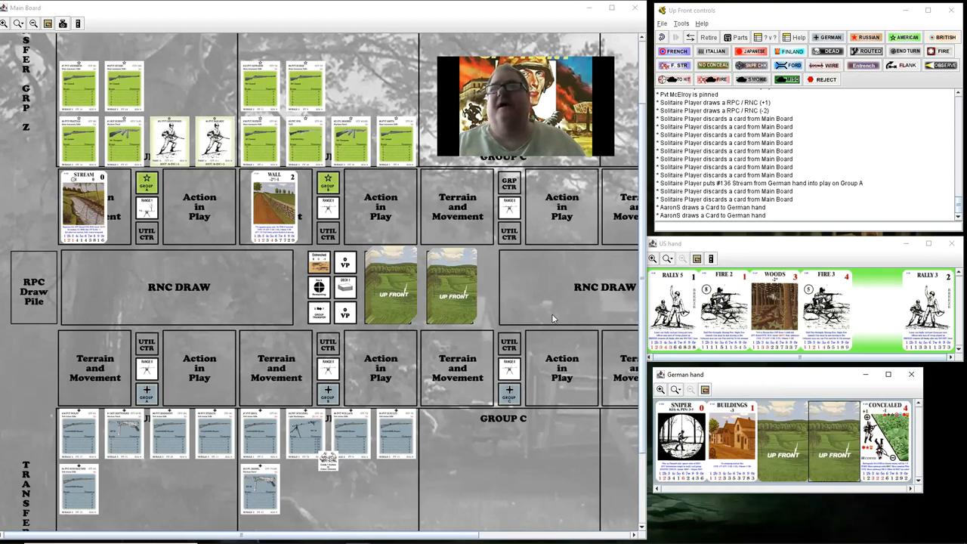
mouse_move(504, 287)
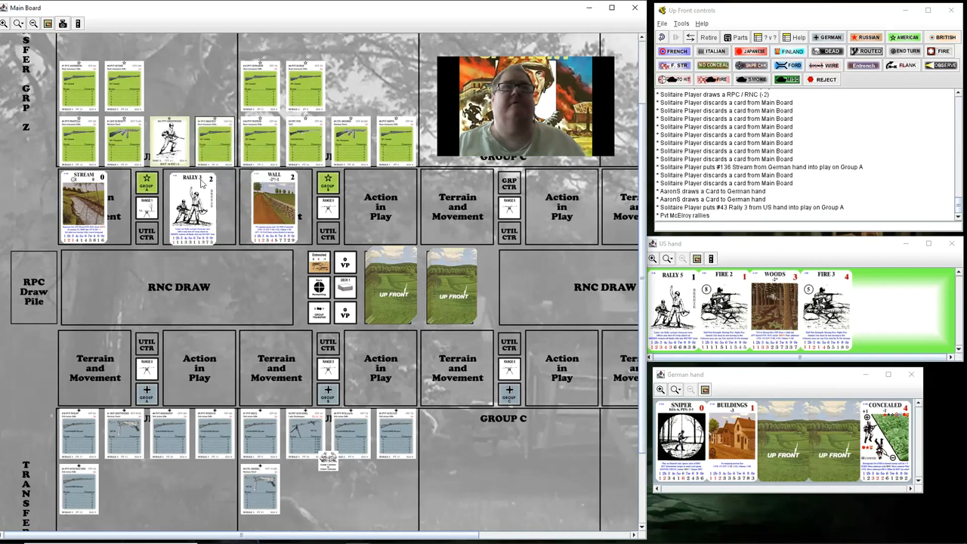
Open the menus for the played Rally 3 card and a newly drawn German card
right_click(193, 208)
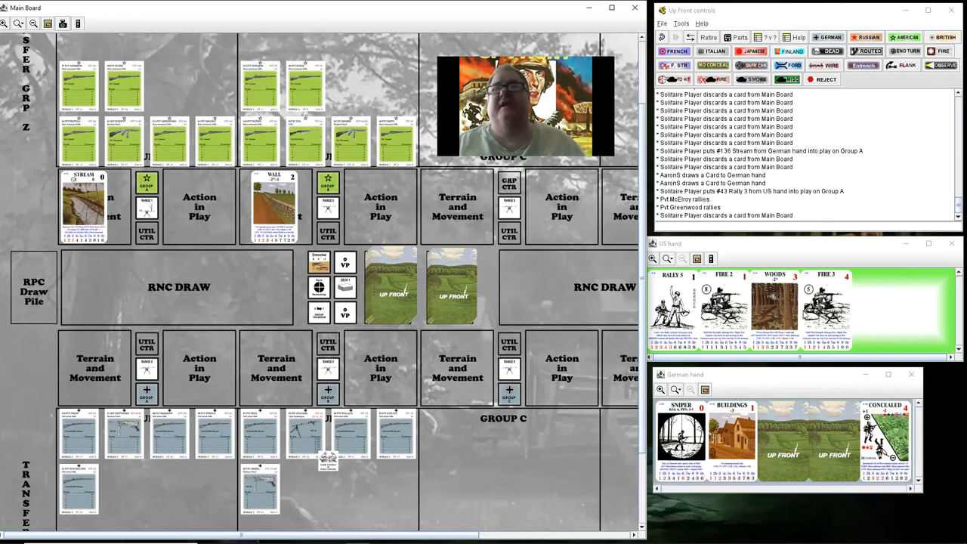
mouse_move(762, 359)
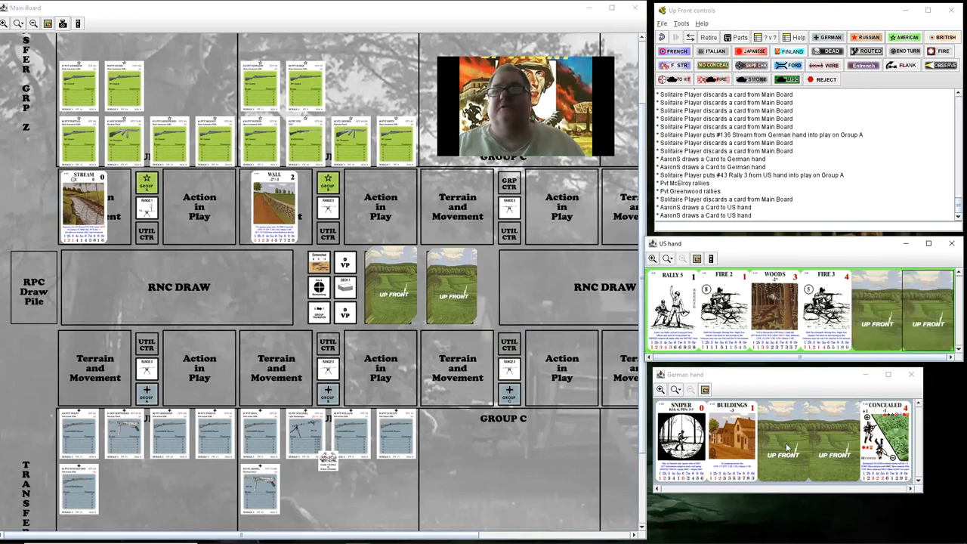
right_click(786, 446)
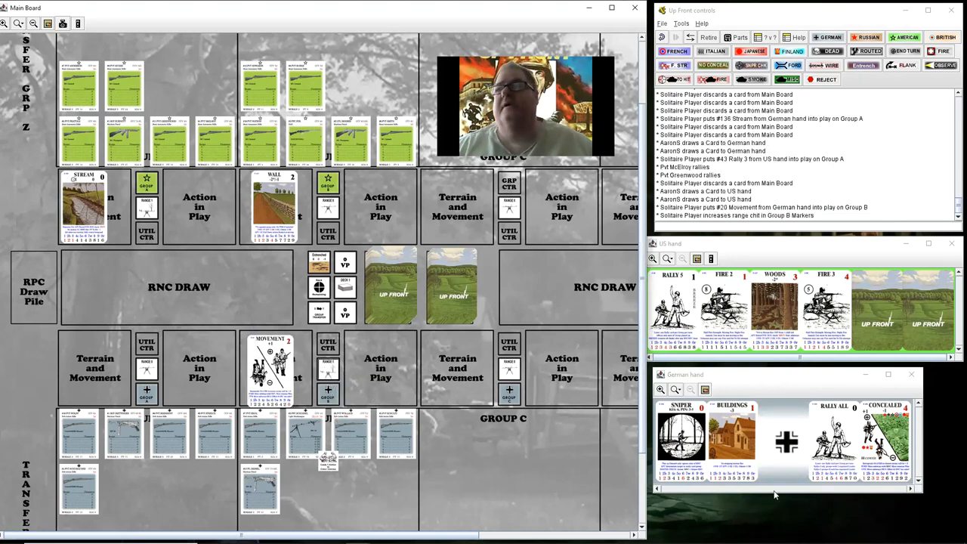
mouse_move(797, 477)
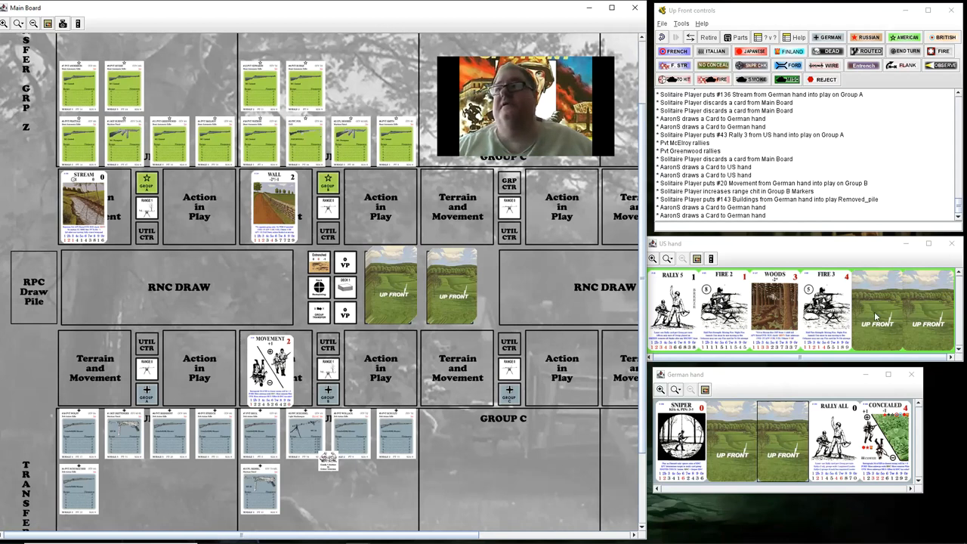
Flip a newly drawn US hand card face up
right_click(902, 310)
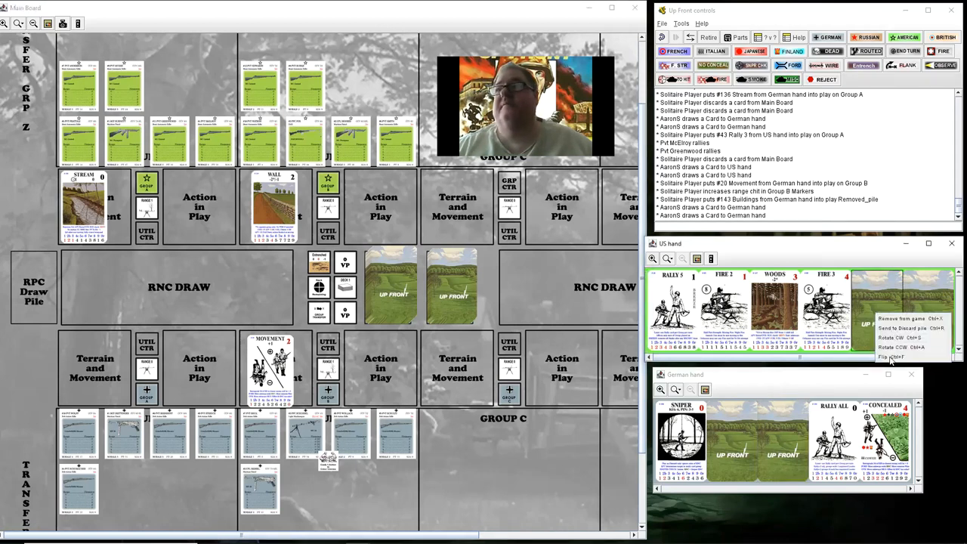
click(895, 357)
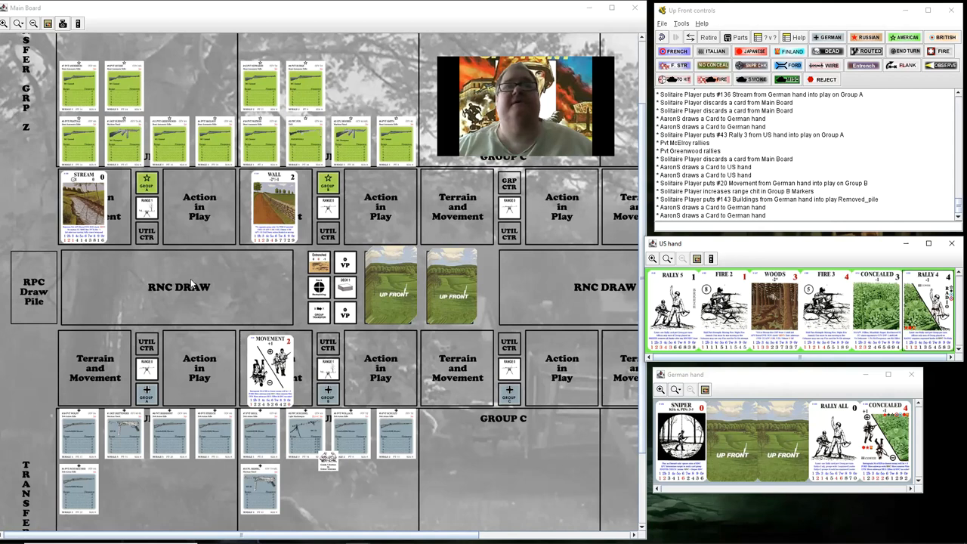
mouse_move(85, 157)
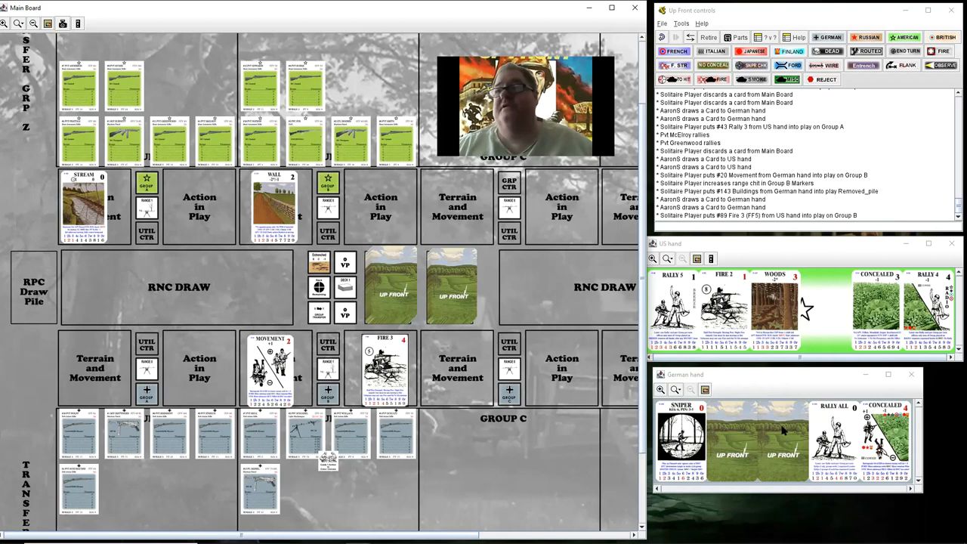
Open the options menu for a hidden German hand card
right_click(782, 442)
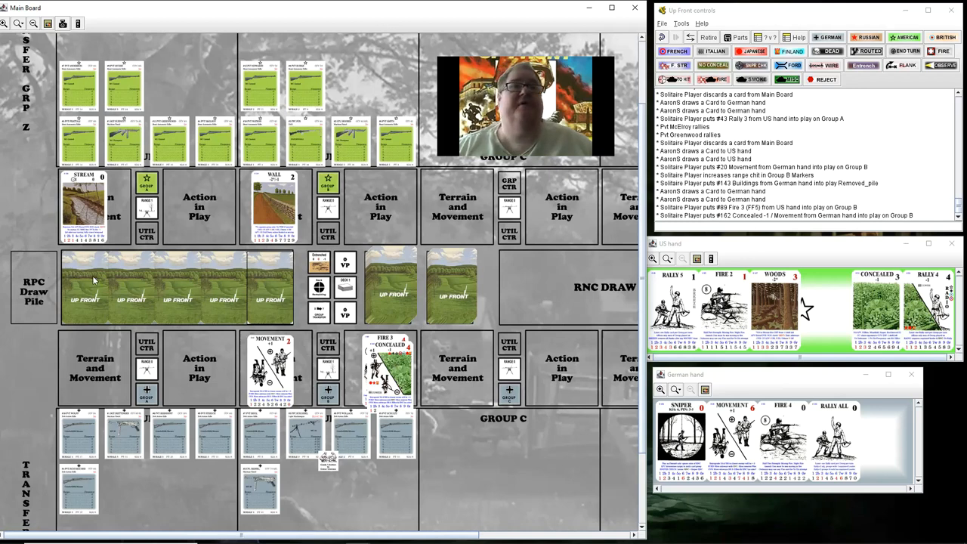
Reveal the first draw card as Stream and open a Group B German soldier's options
right_click(113, 299)
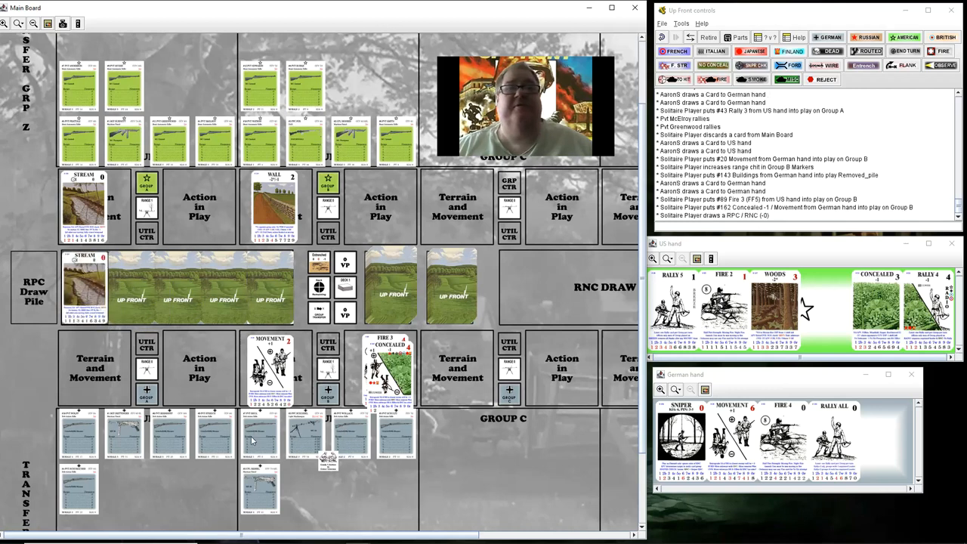
right_click(260, 427)
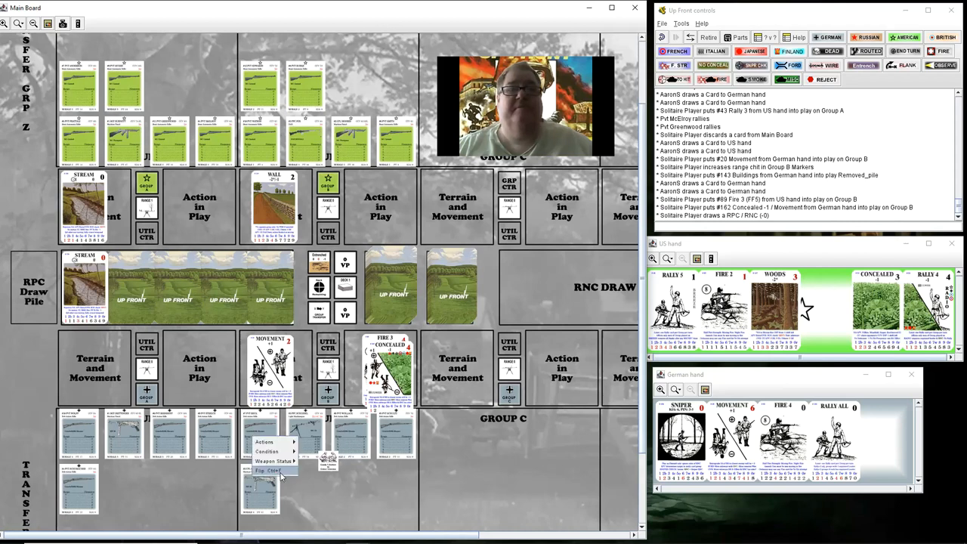
mouse_move(211, 370)
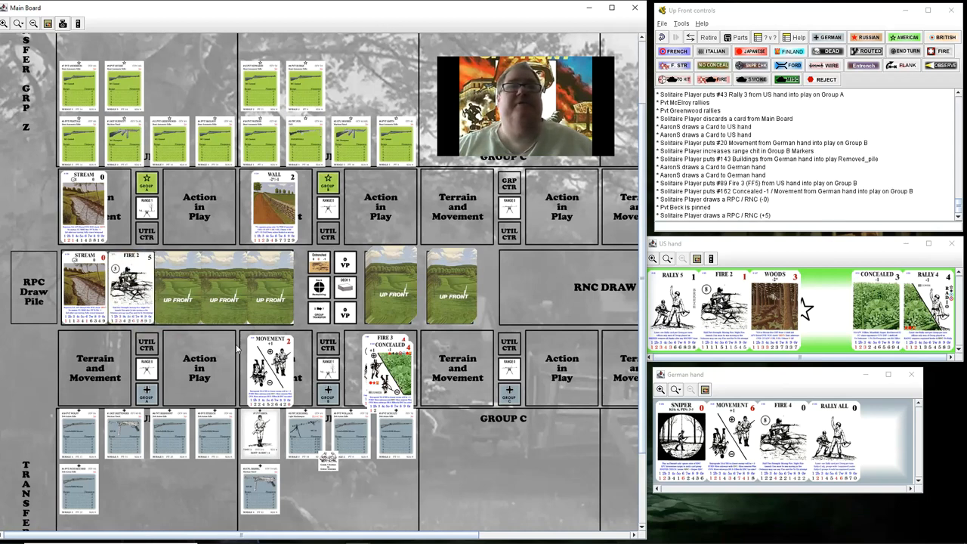
mouse_move(298, 444)
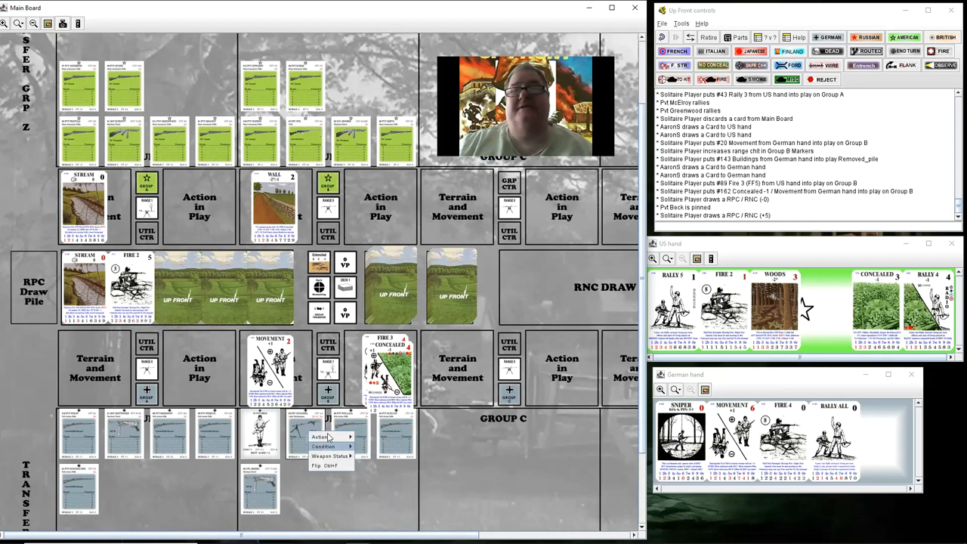
mouse_move(321, 436)
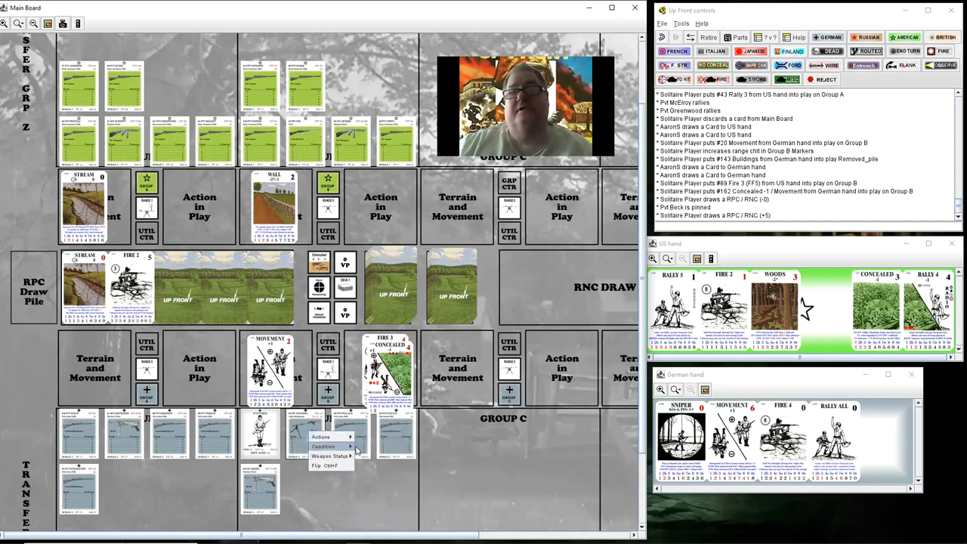
Mark the German machine gunner killed, delete the leftover marker, and update another soldier's condition
click(323, 447)
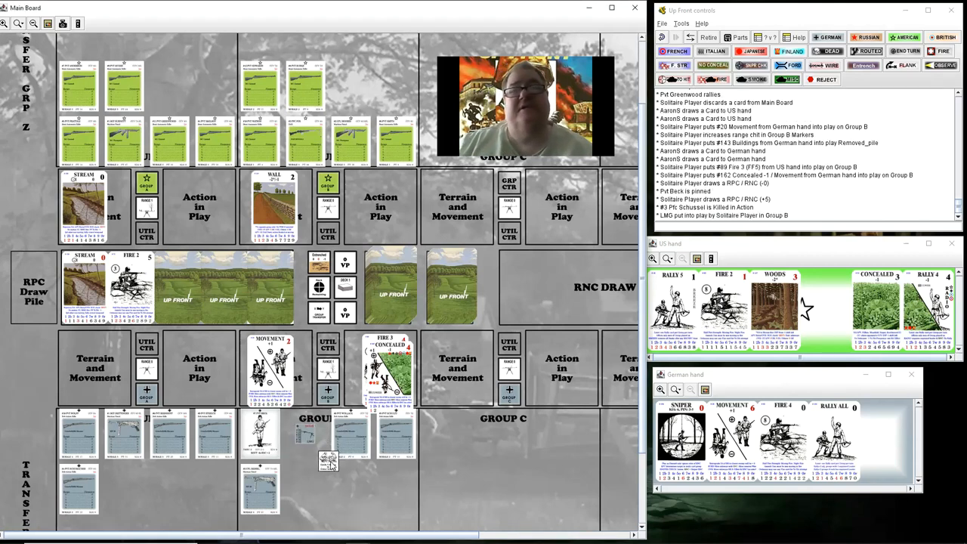
right_click(329, 461)
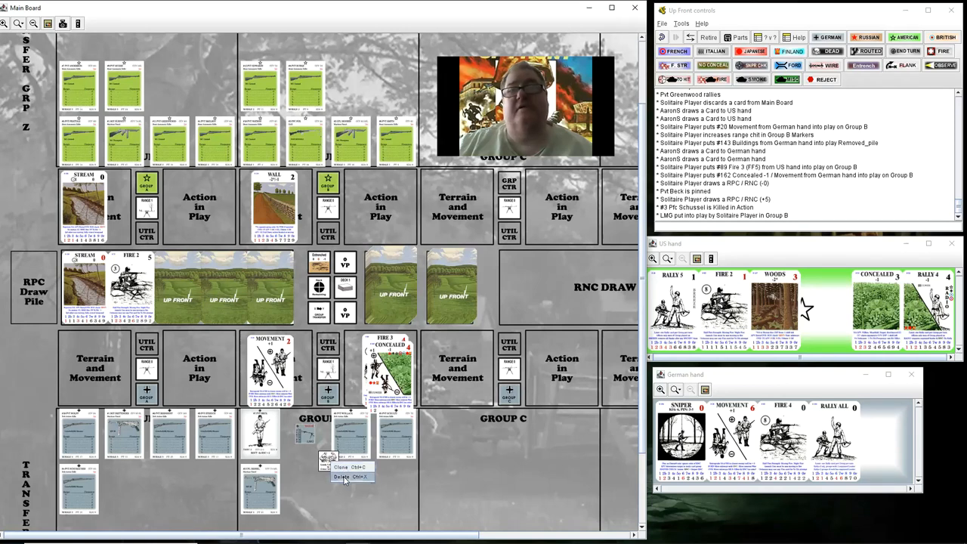
click(348, 476)
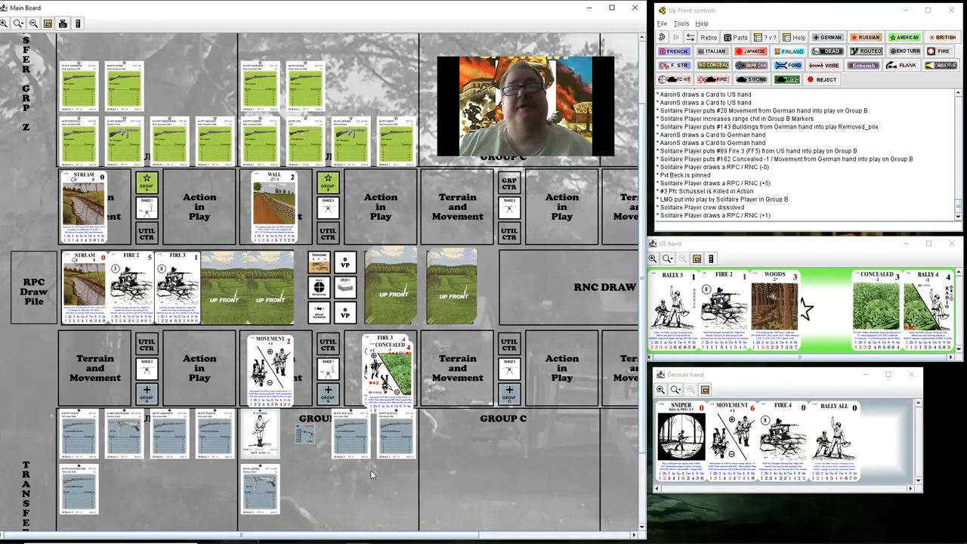
right_click(370, 435)
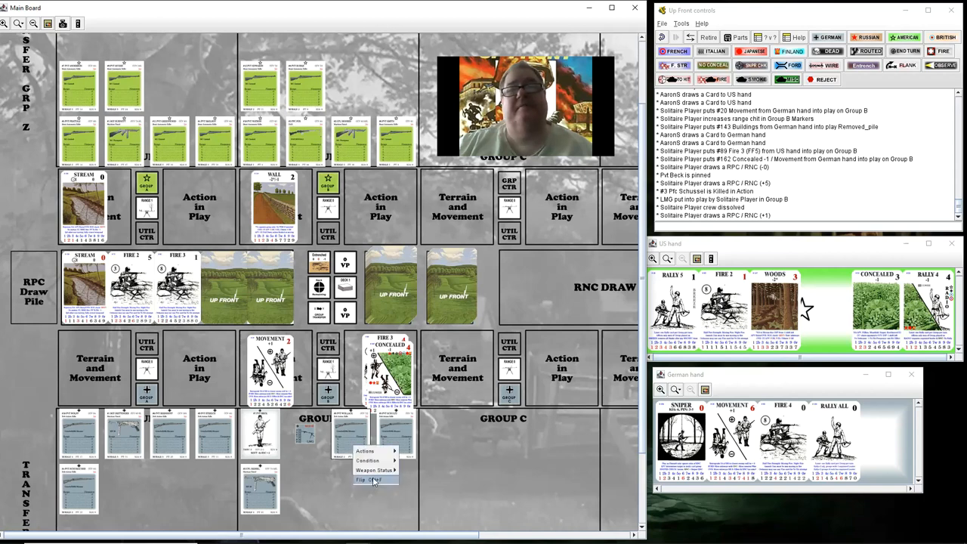
click(365, 451)
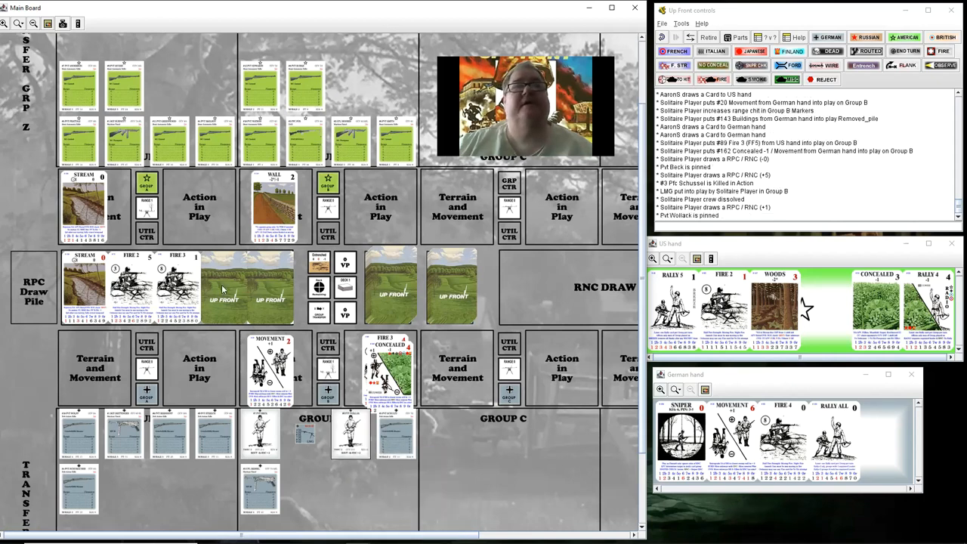
Draw another random number card, pin the German rifleman, and start discarding the drawn Concealed
right_click(246, 287)
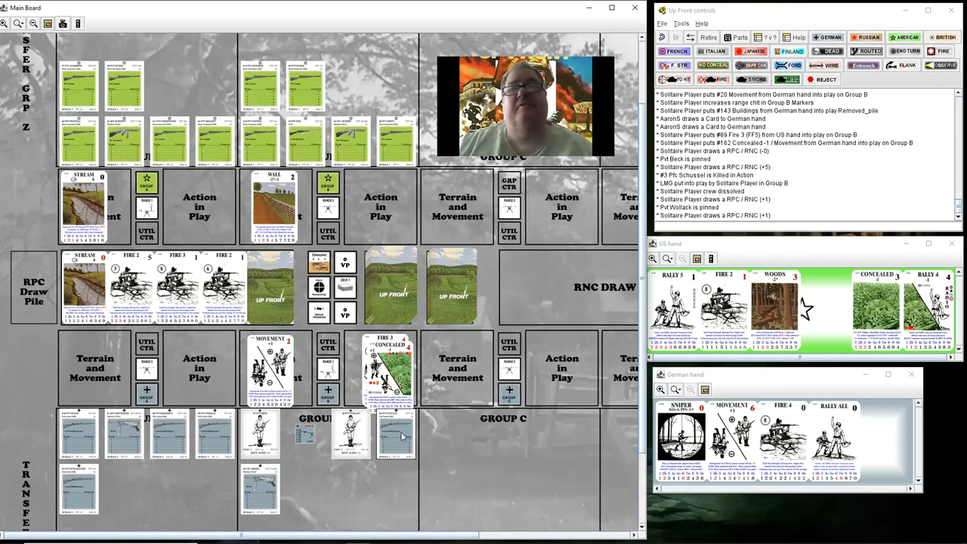
right_click(400, 435)
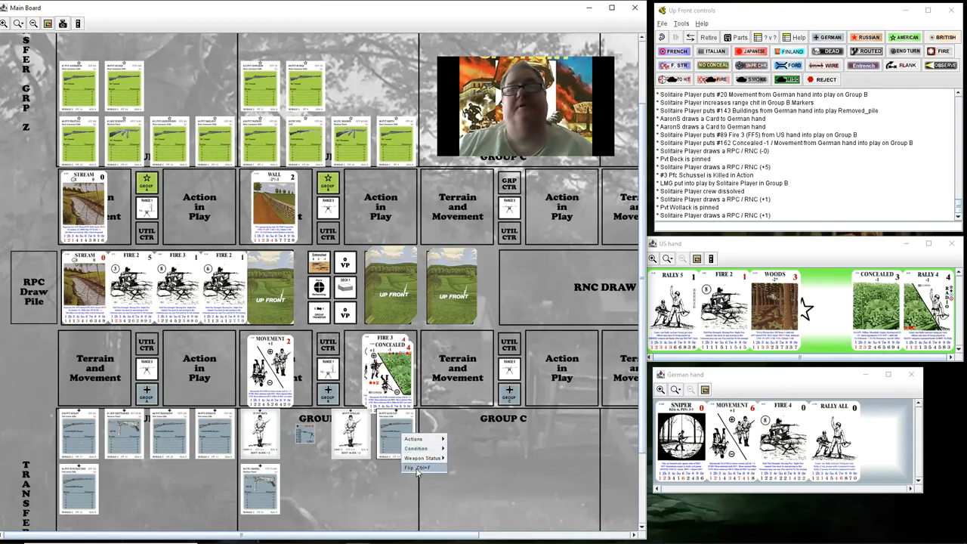
click(417, 468)
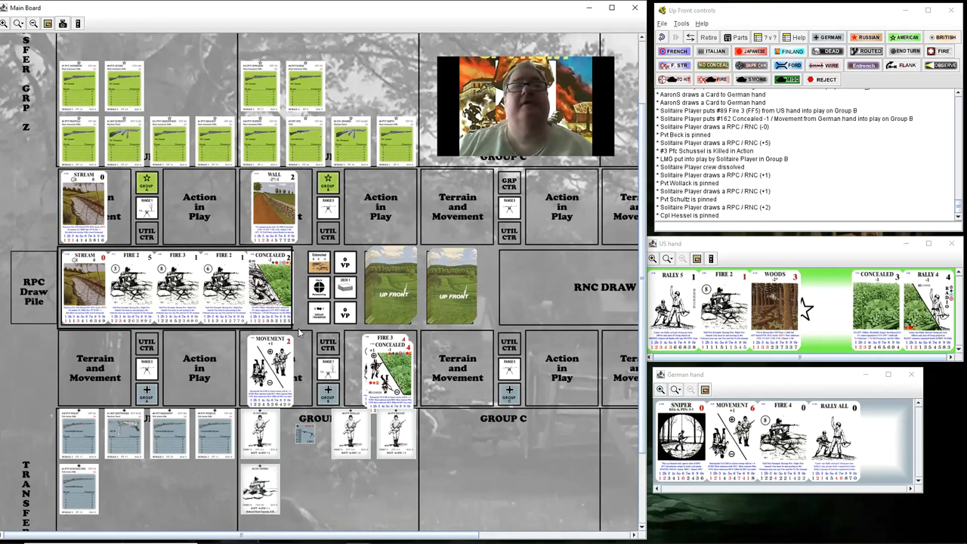
right_click(272, 368)
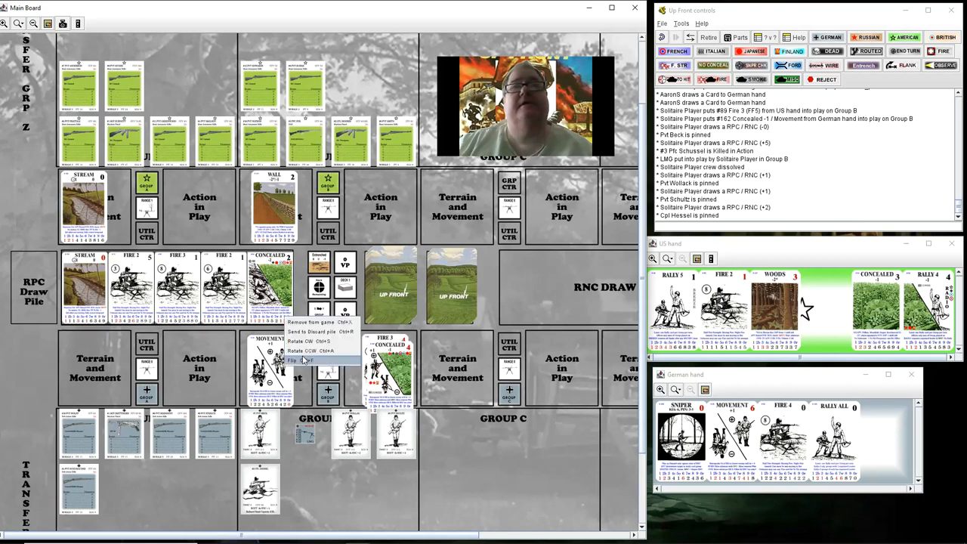
mouse_move(310, 331)
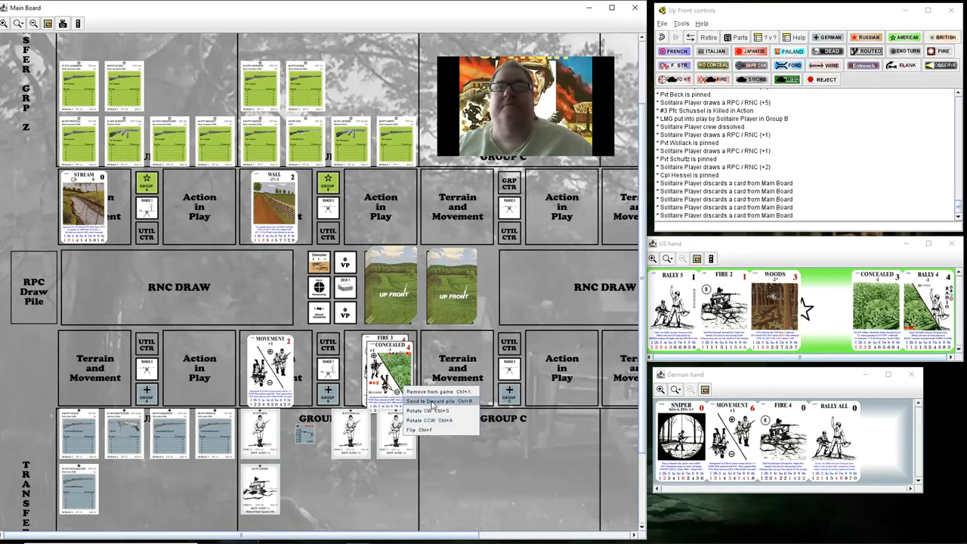
Send the played US Fire card to the discard pile
click(431, 400)
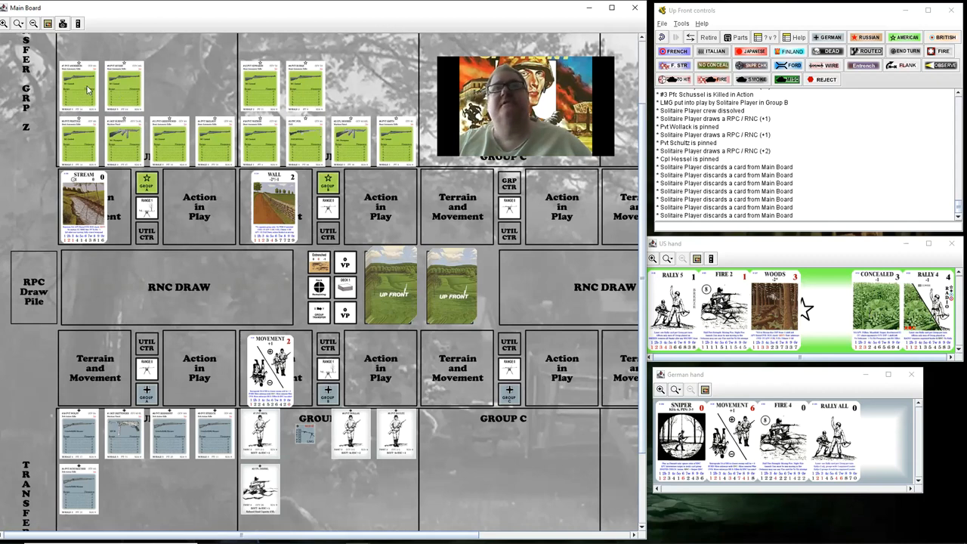
mouse_move(355, 238)
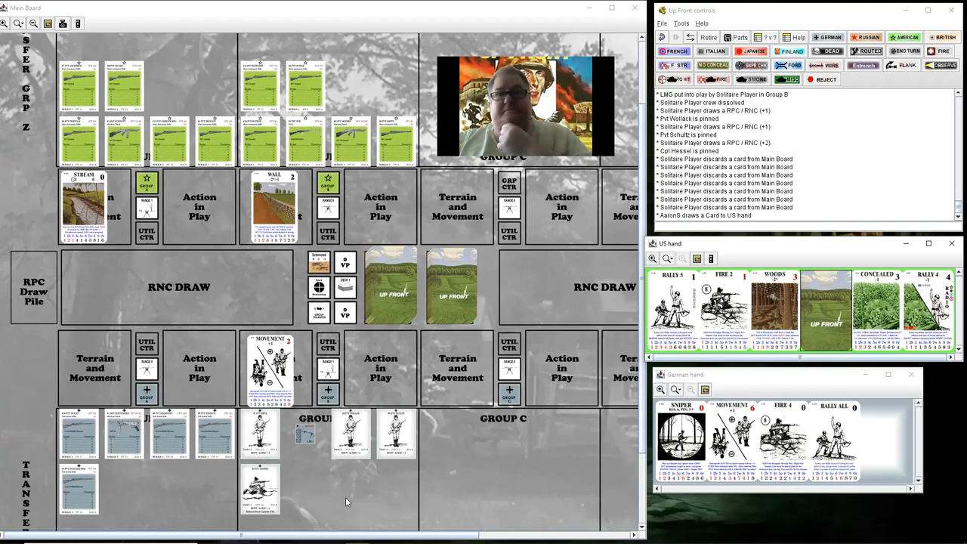
mouse_move(515, 482)
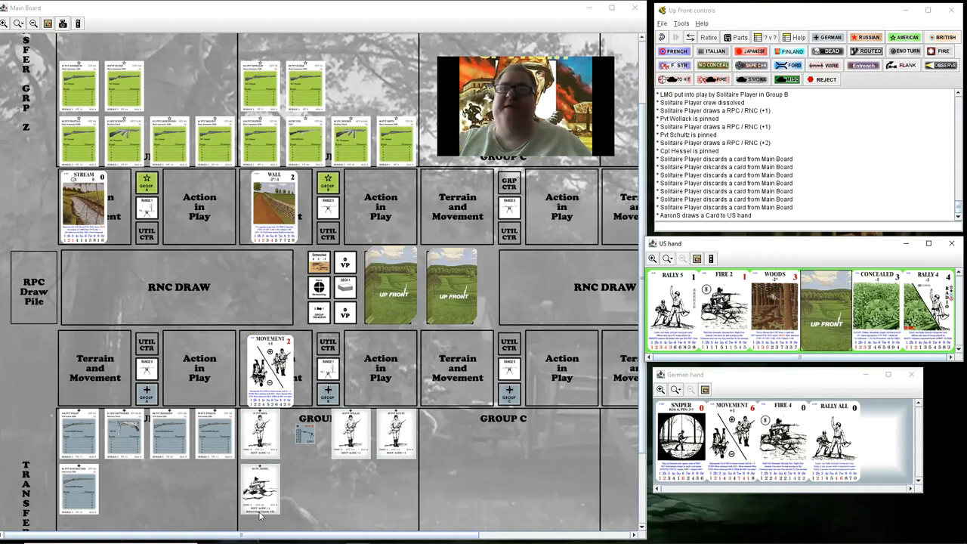
mouse_move(512, 471)
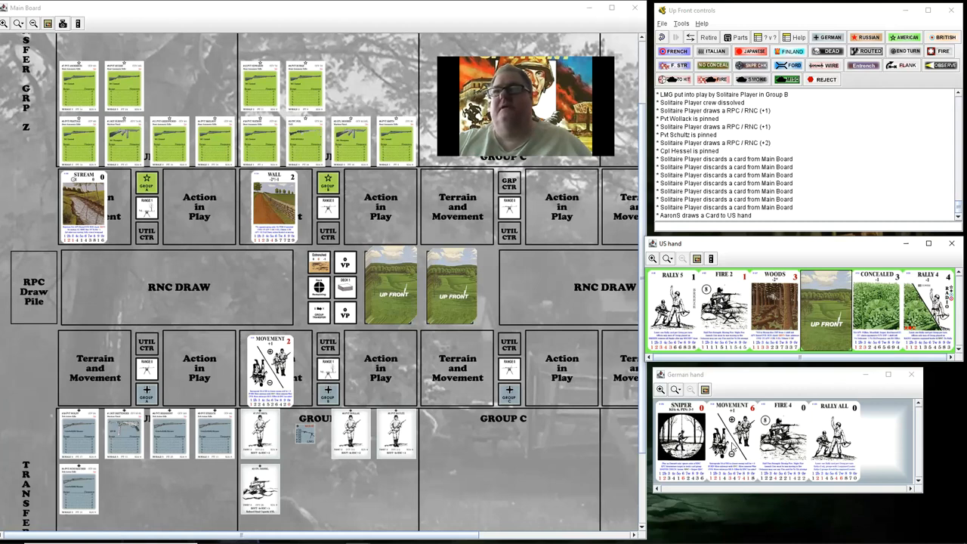
Send the German Movement card to the Discard pile
right_click(729, 438)
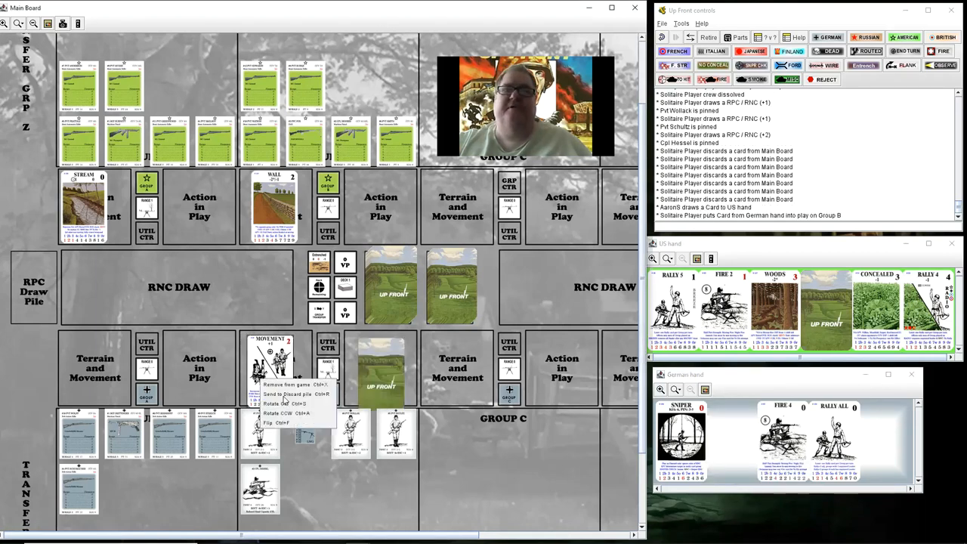
mouse_move(285, 394)
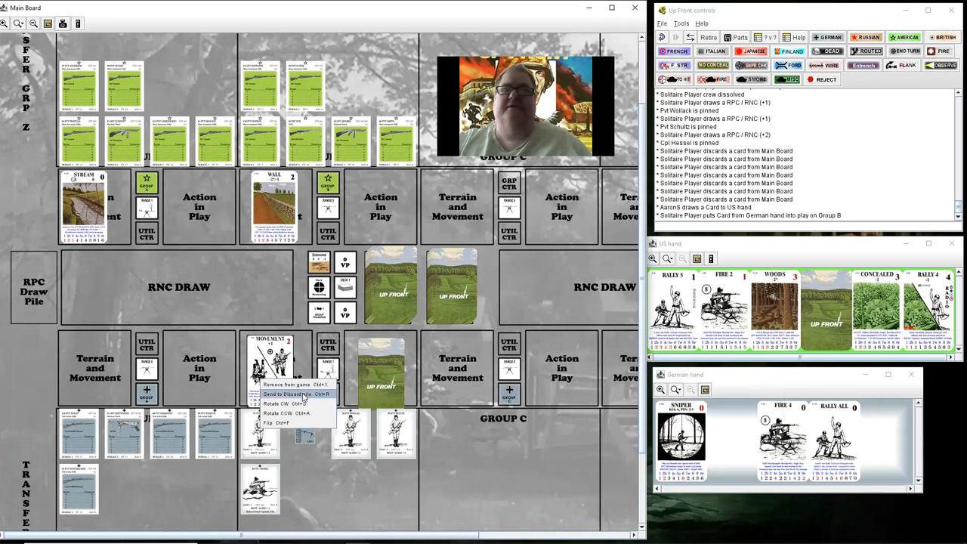
click(291, 393)
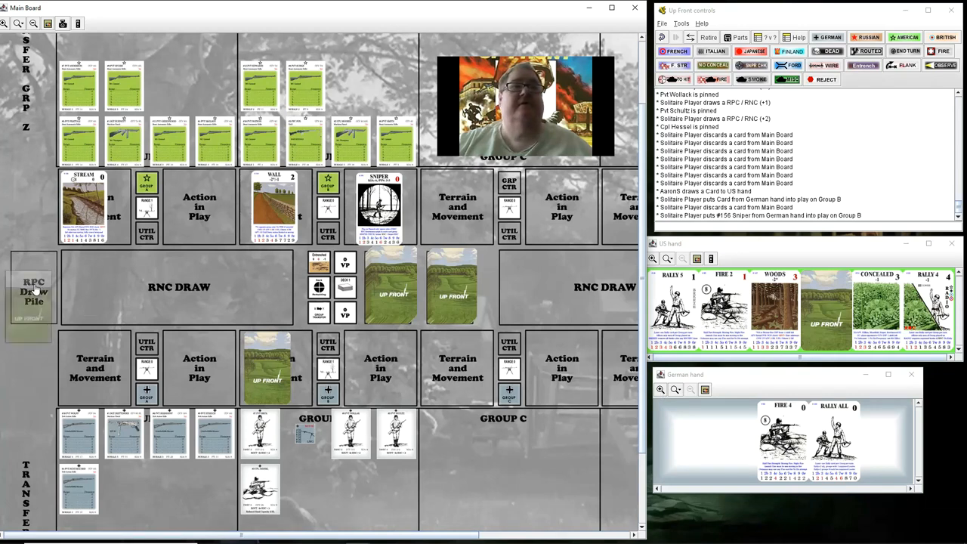
Draw a random number card to resolve the German Sniper attack
right_click(34, 291)
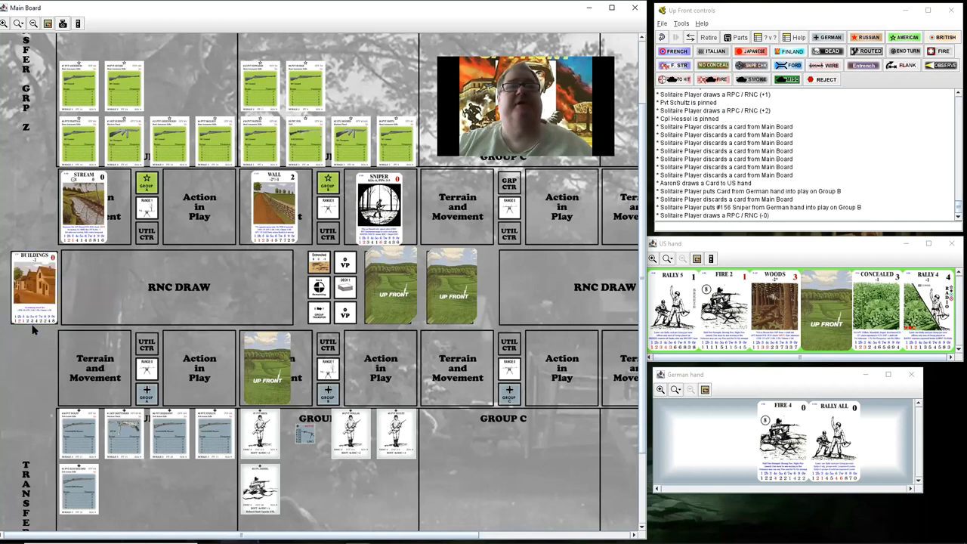
mouse_move(307, 198)
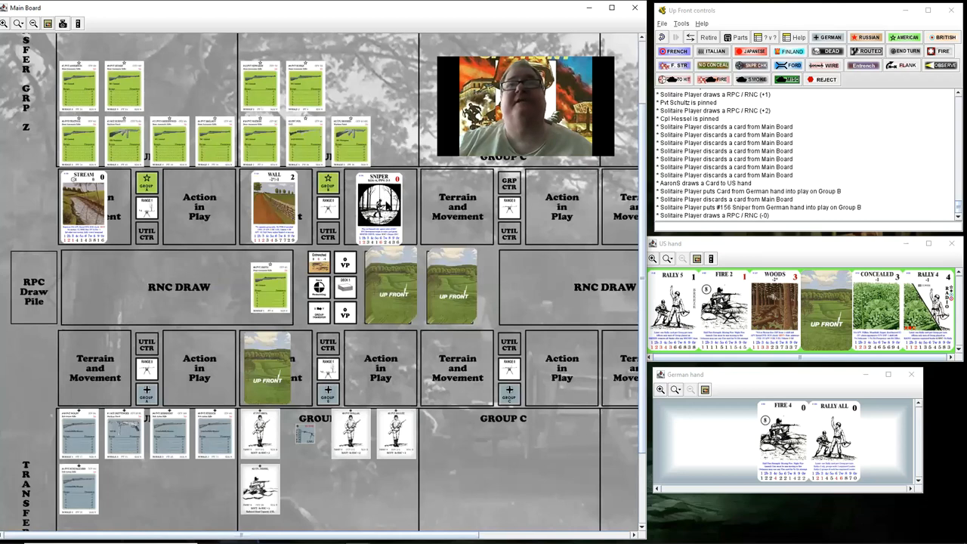
mouse_move(272, 283)
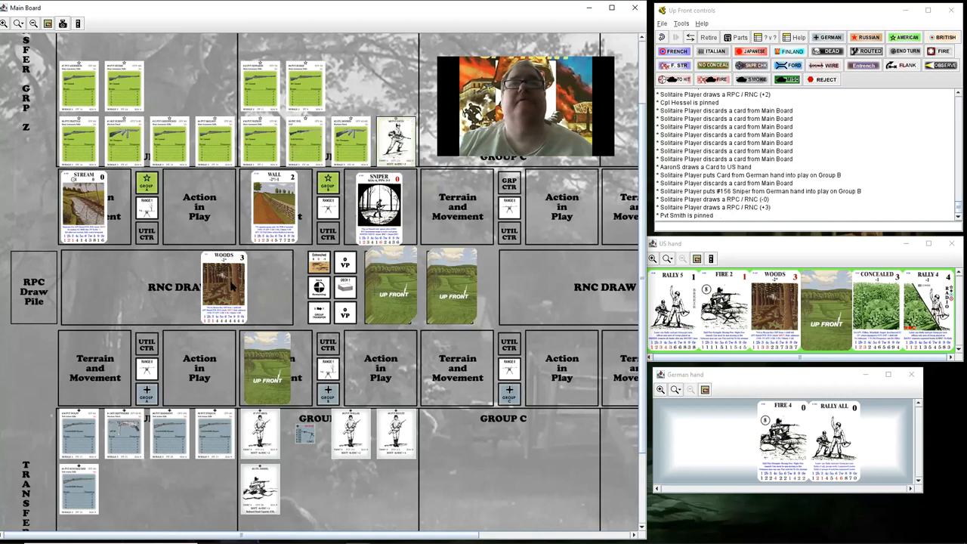
Send the drawn Woods card to the Discard pile
right_click(221, 283)
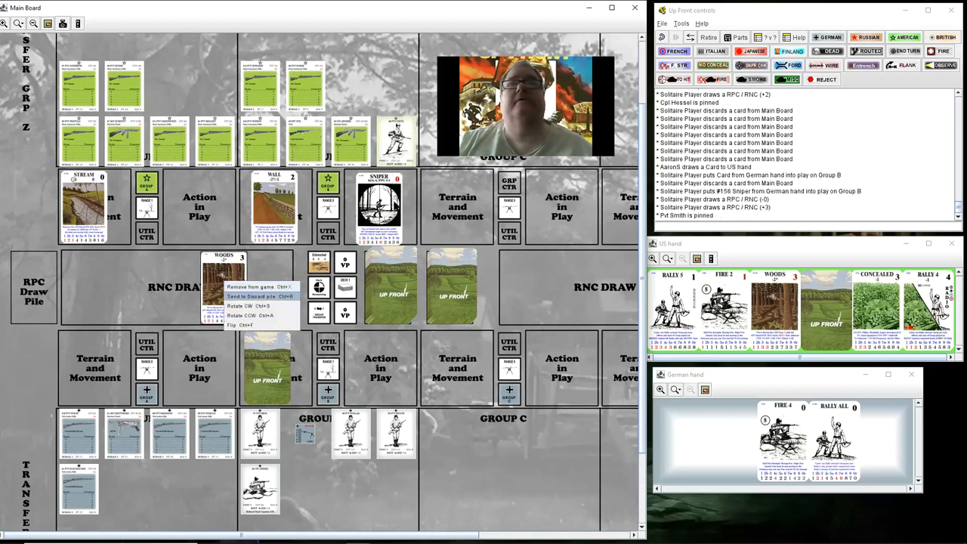
click(261, 295)
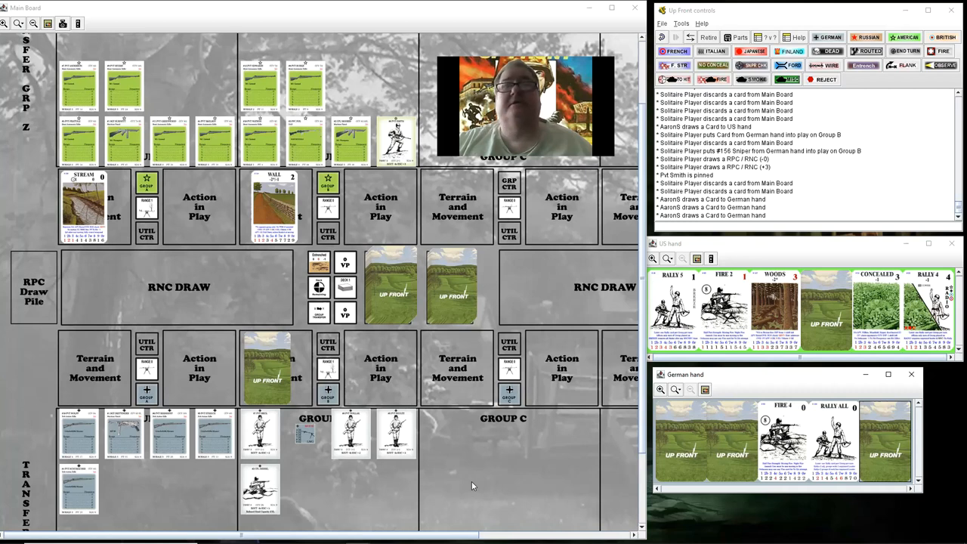
mouse_move(538, 463)
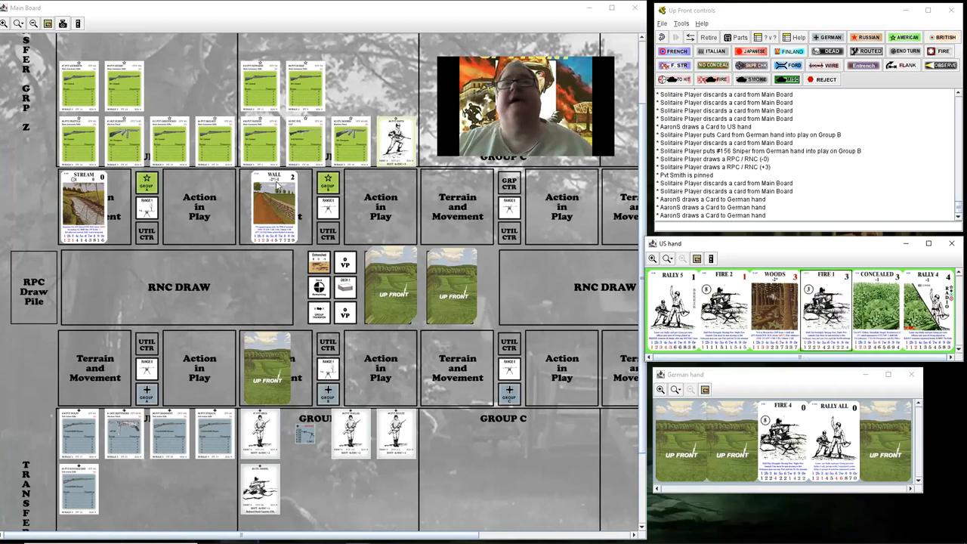
mouse_move(384, 185)
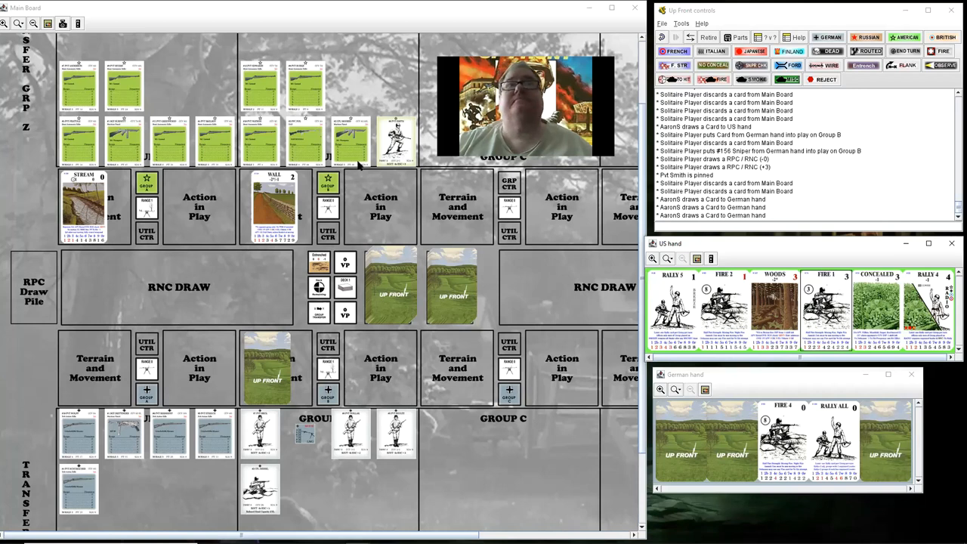
mouse_move(181, 153)
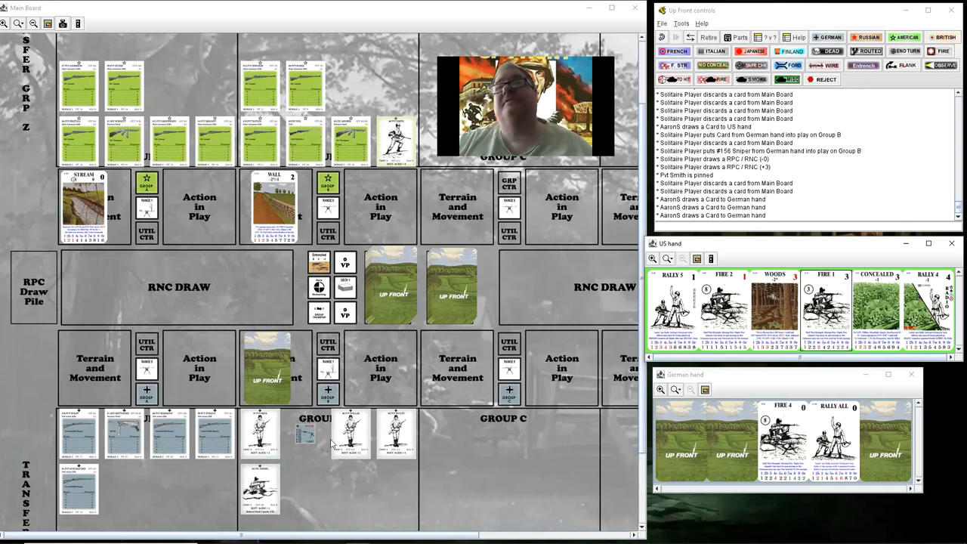
mouse_move(402, 462)
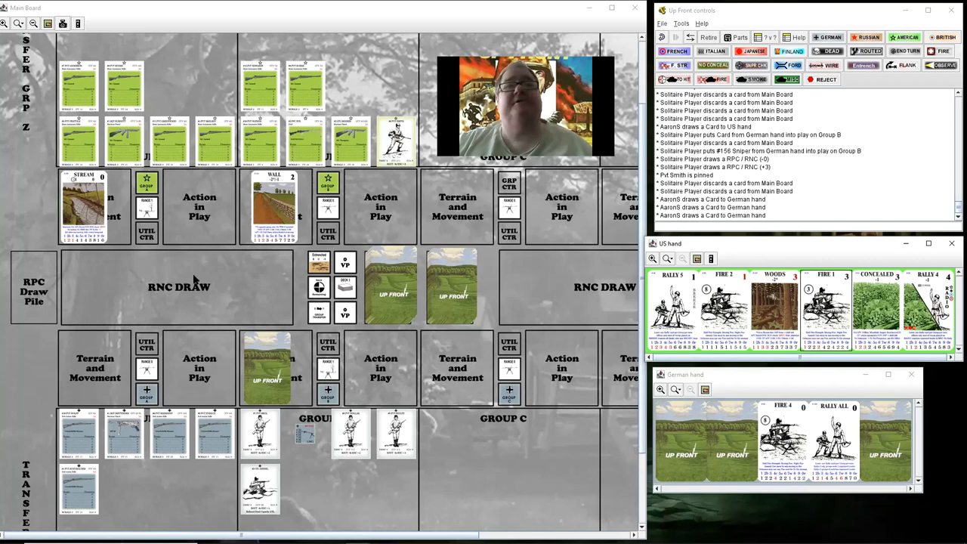
mouse_move(328, 378)
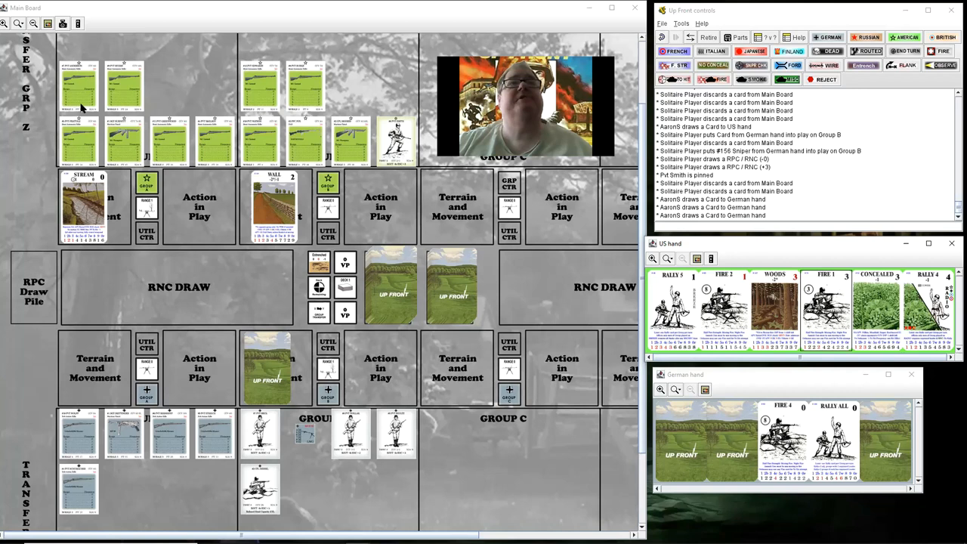
Draw a face-down card onto the RNC Draw area of the Main Board
click(79, 85)
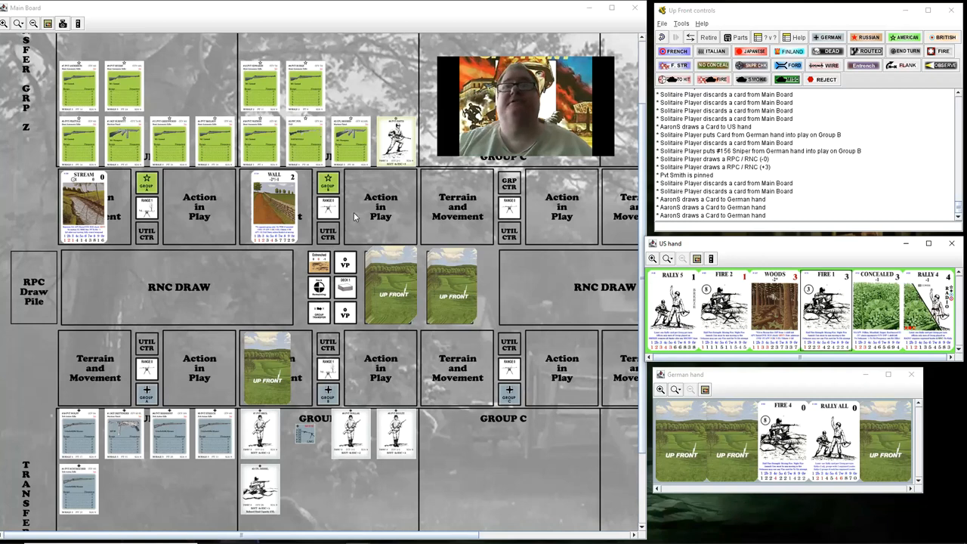
mouse_move(367, 232)
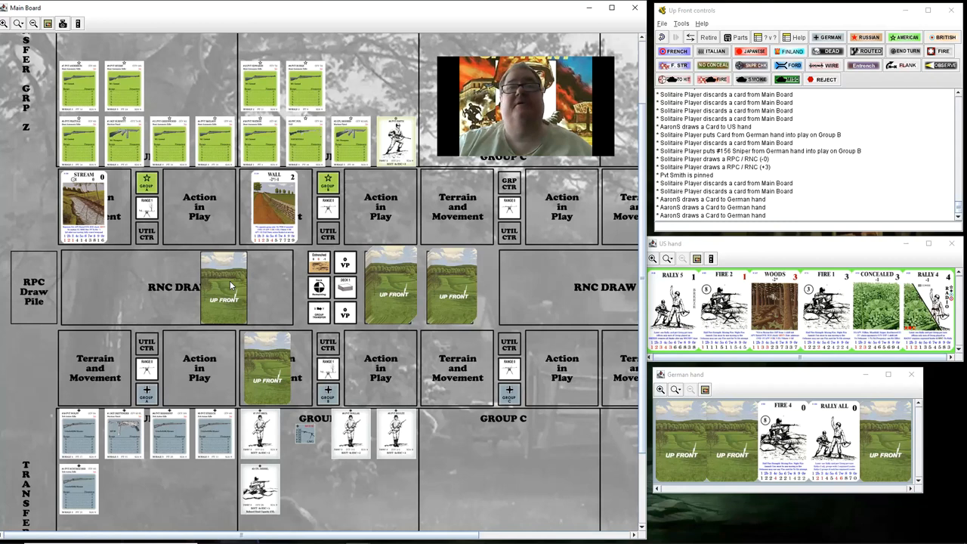
Reveal the drawn random number card and discard the revealed Movement card
right_click(224, 286)
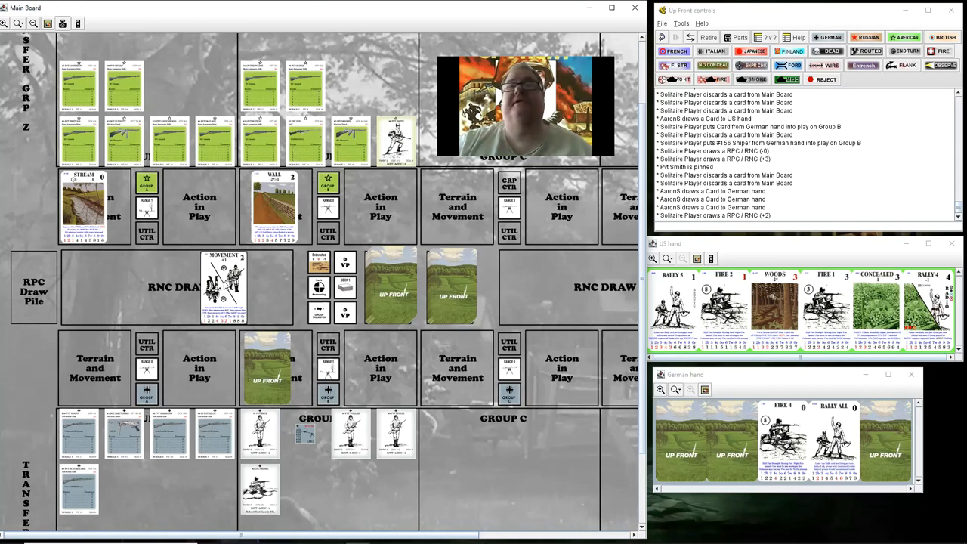
right_click(222, 283)
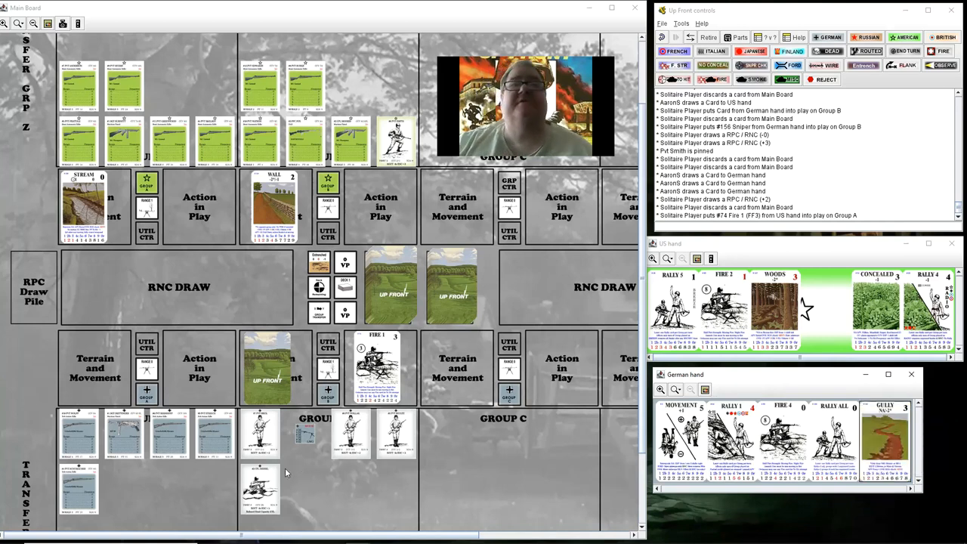
mouse_move(368, 315)
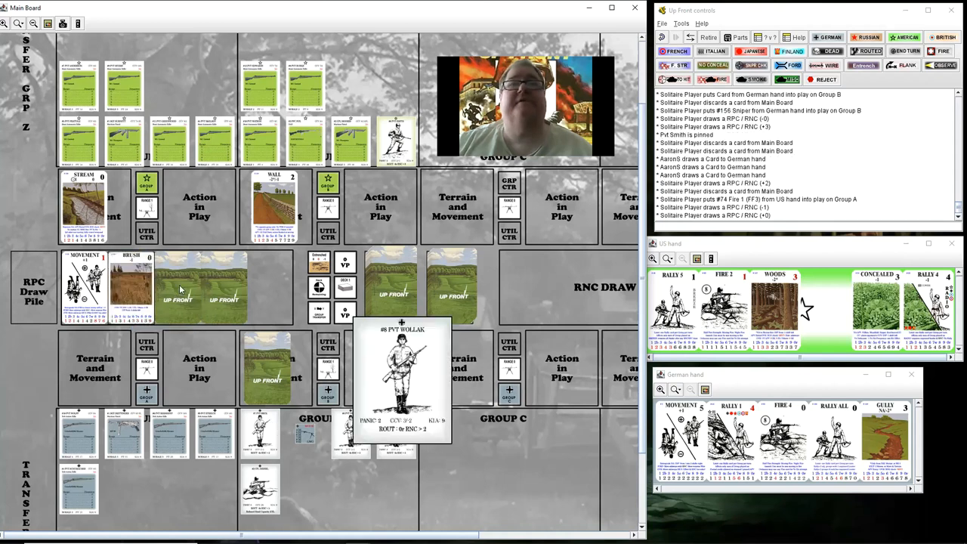
Reveal the next random number card in the RNC Draw row
right_click(181, 289)
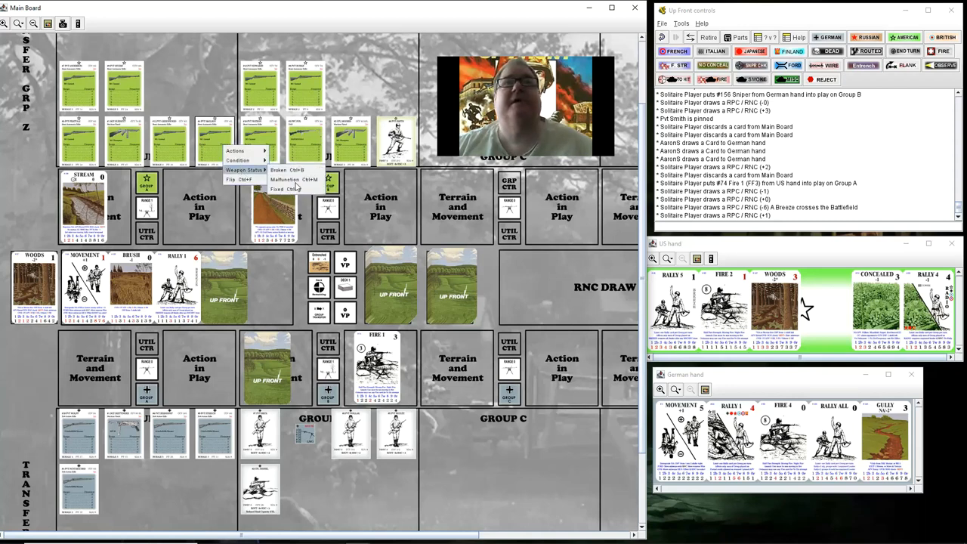
Set Pvt McElroy's weapon to Malfunction, reveal the last RNC card, and discard the played cards
click(285, 179)
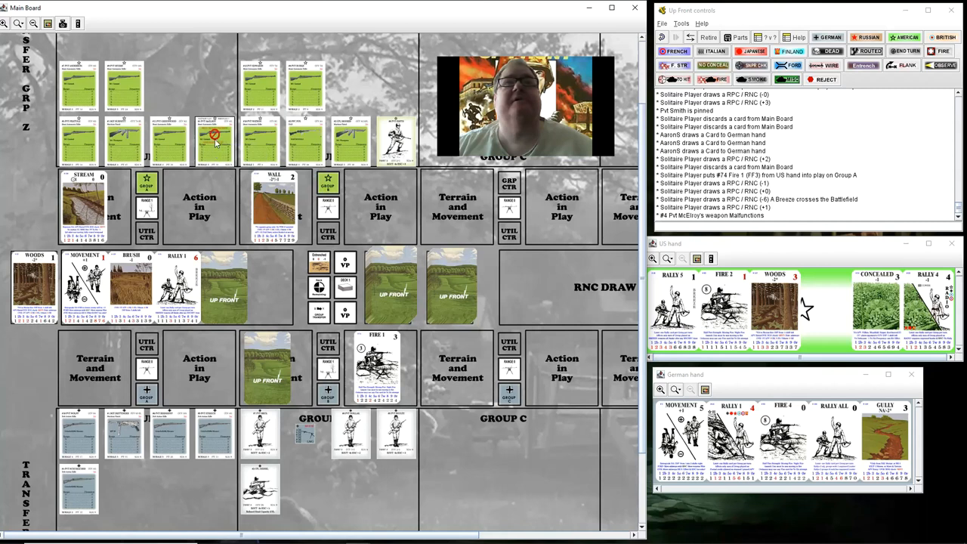
click(216, 136)
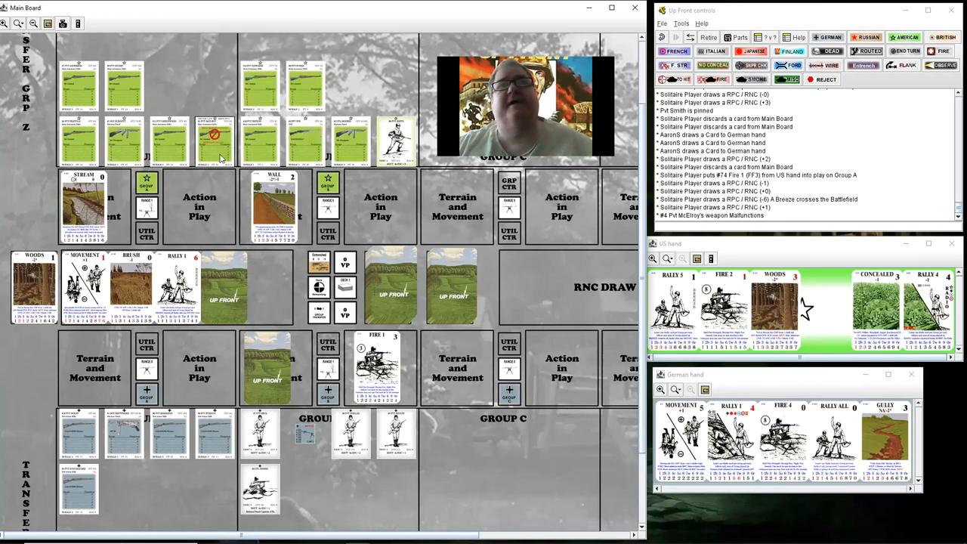
mouse_move(223, 279)
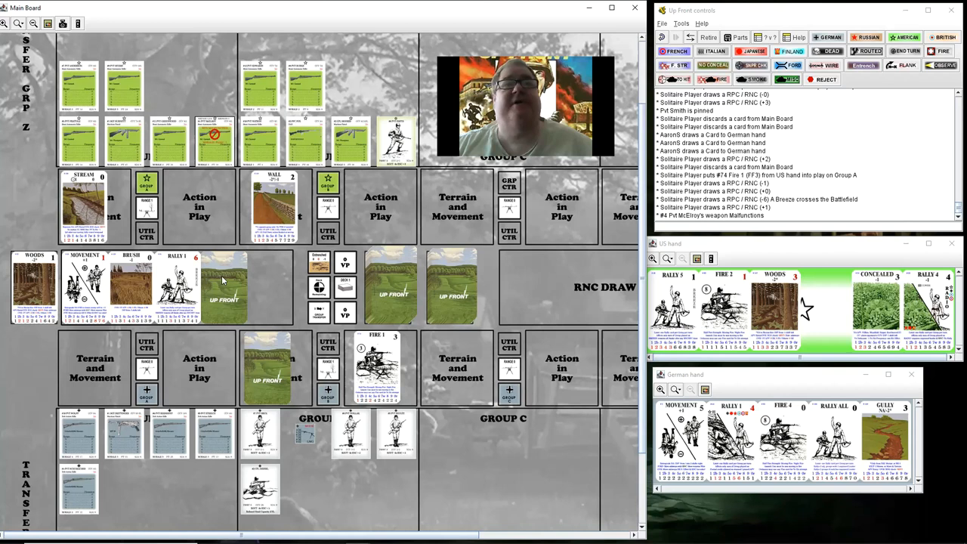
right_click(223, 283)
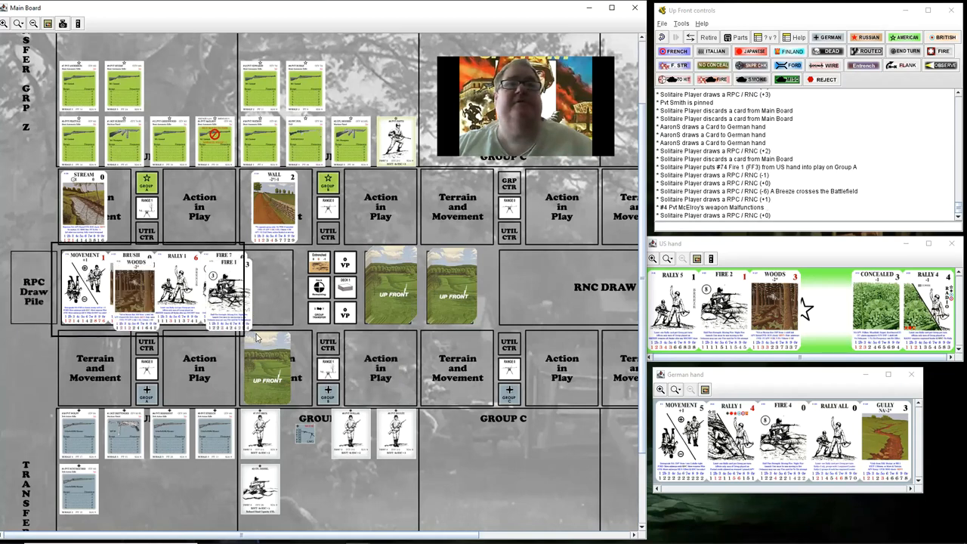
right_click(226, 287)
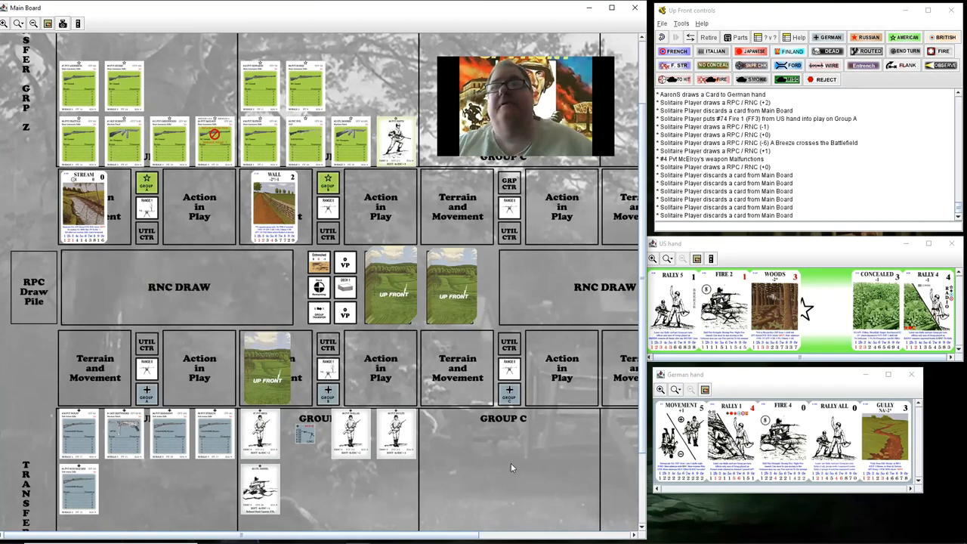
mouse_move(443, 471)
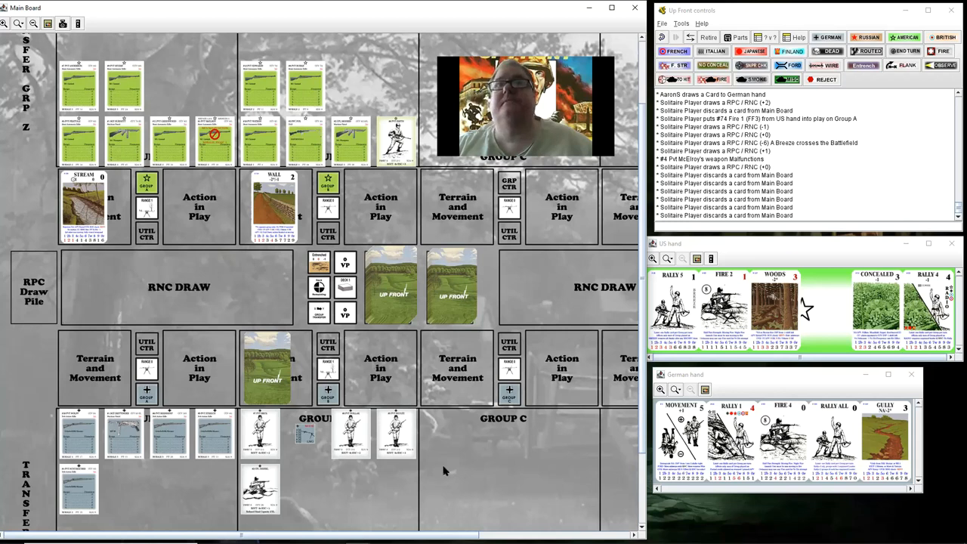
mouse_move(149, 80)
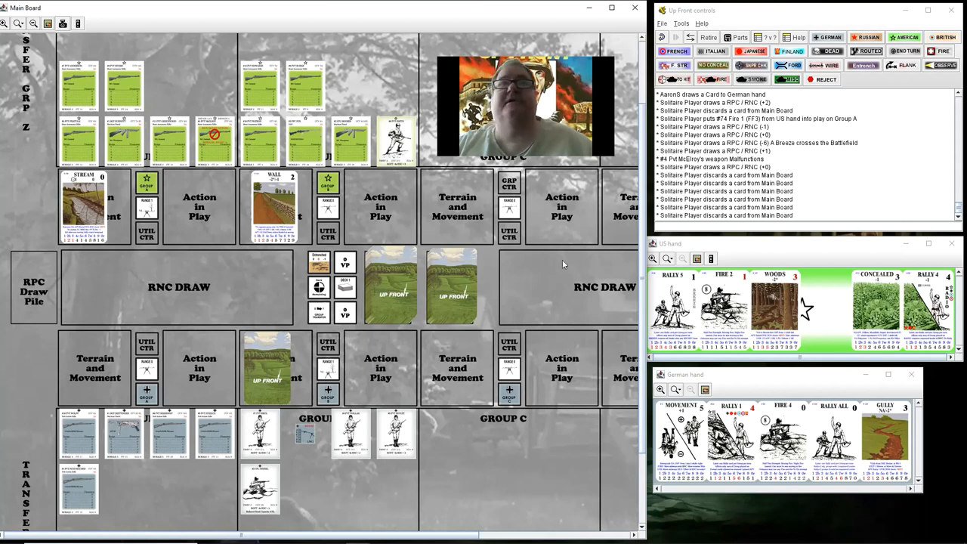
mouse_move(823, 308)
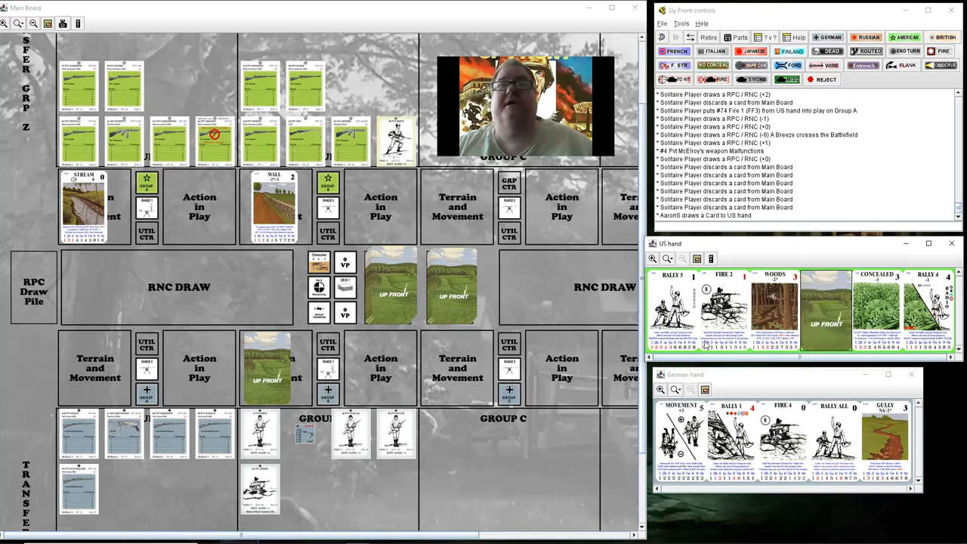
mouse_move(586, 419)
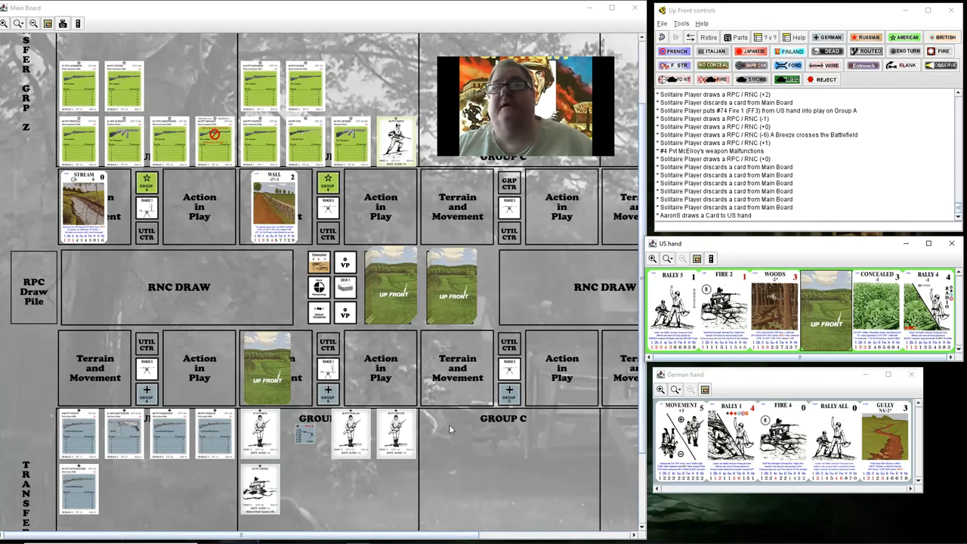
mouse_move(507, 472)
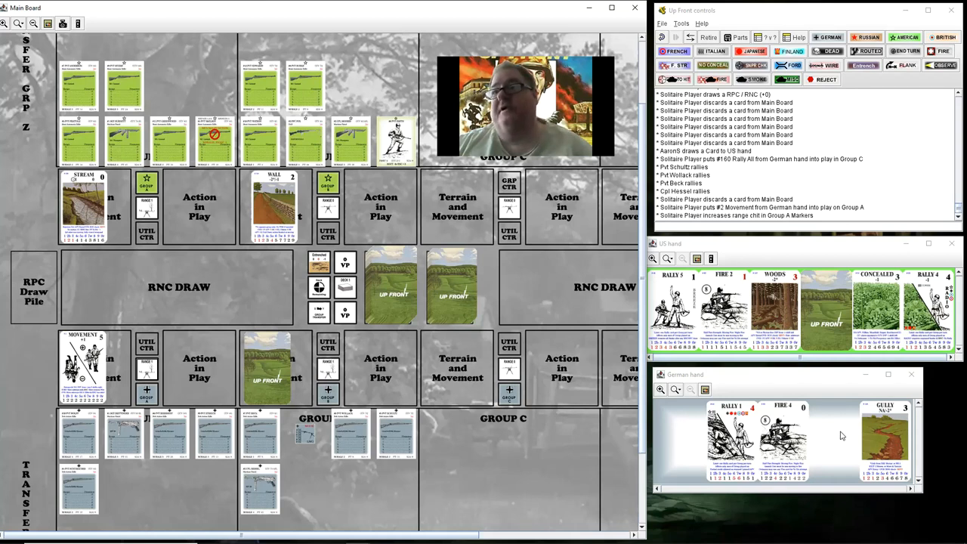
mouse_move(111, 404)
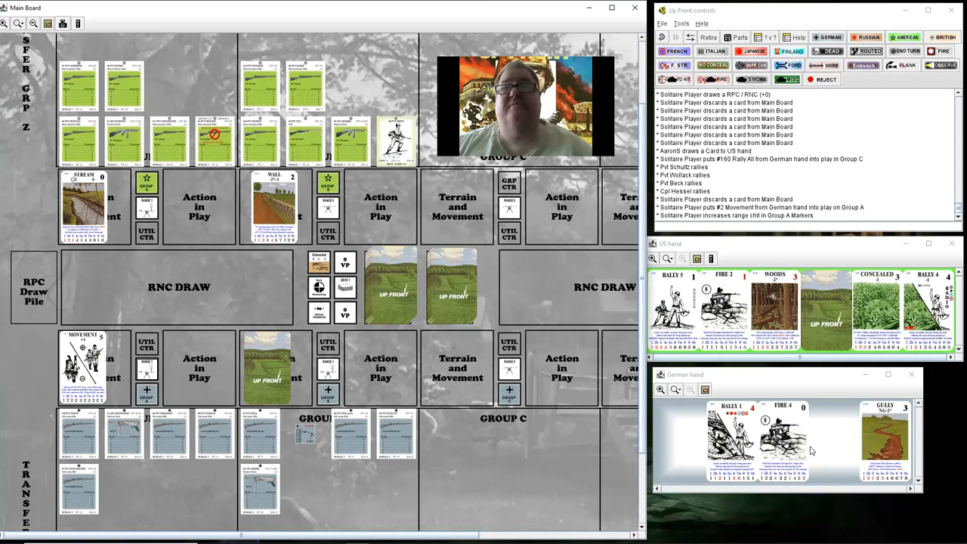
mouse_move(811, 451)
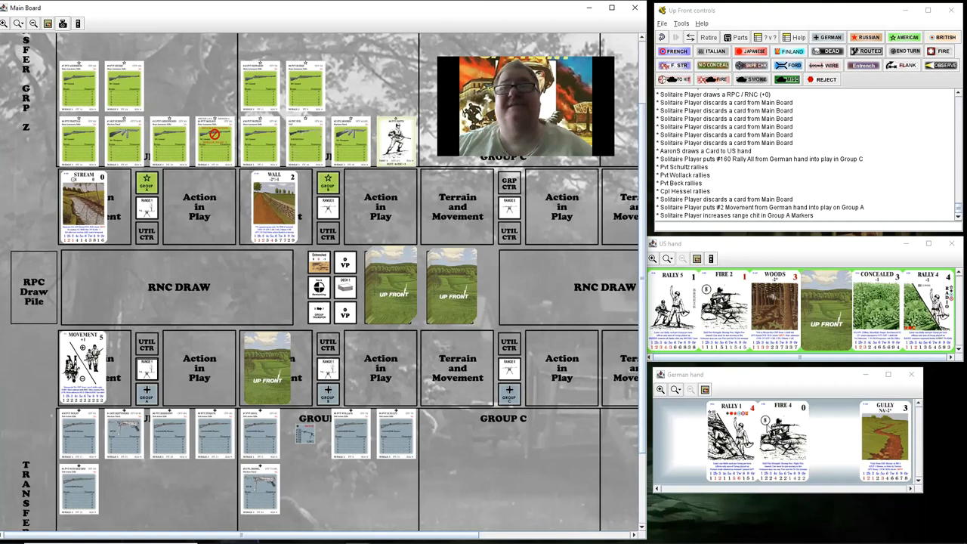
mouse_move(159, 444)
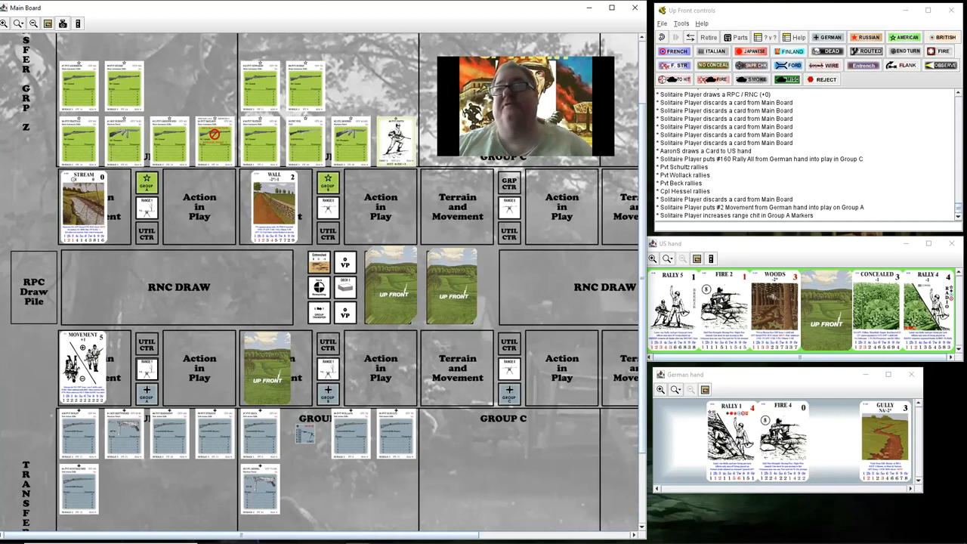
mouse_move(677, 433)
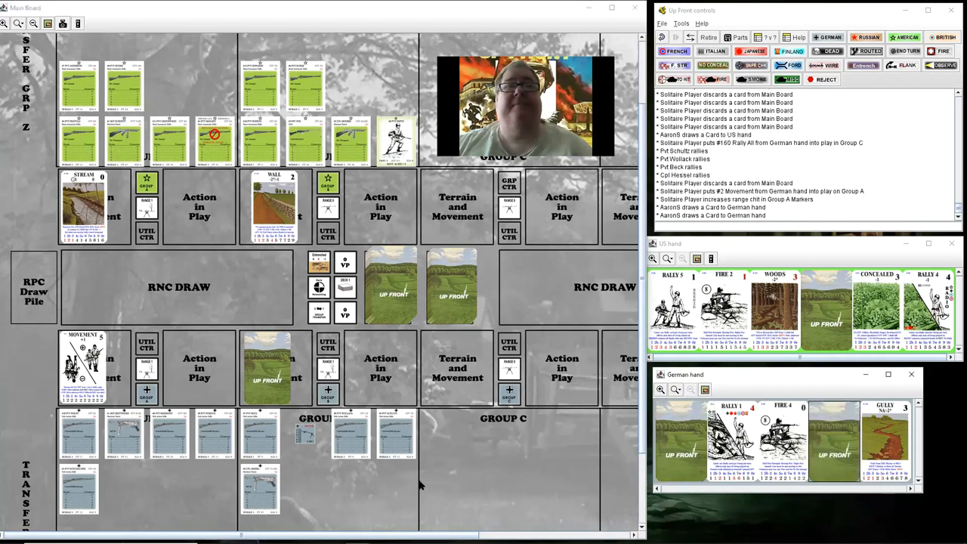
mouse_move(501, 465)
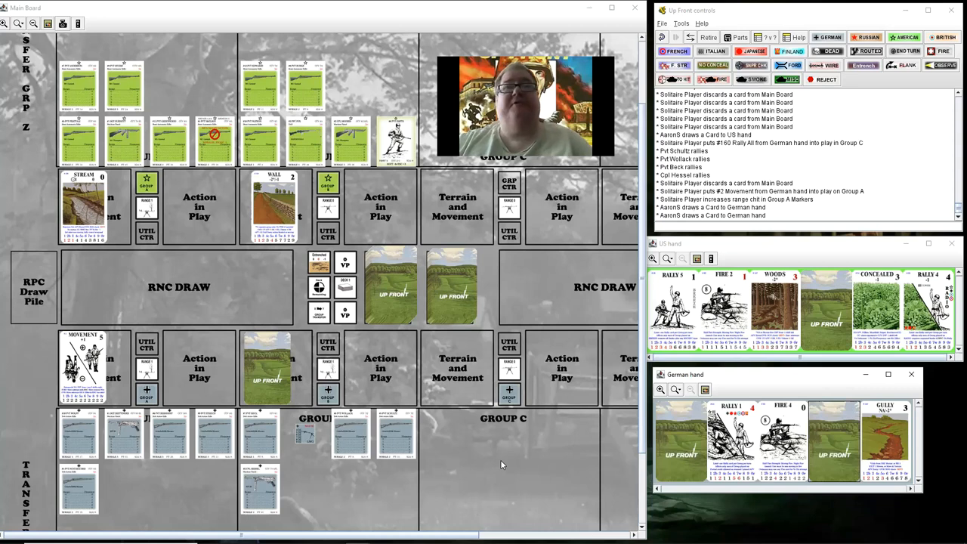